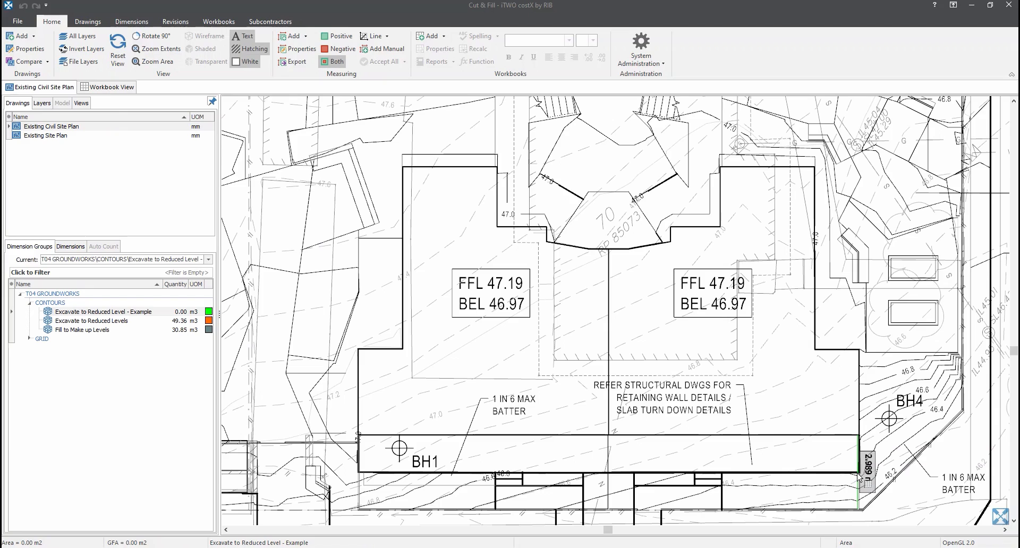
Select the Excavate to Reduced Level - Example group, currently at 0.00 m3.
{"action": "left_click", "coordinate": [90, 313]}
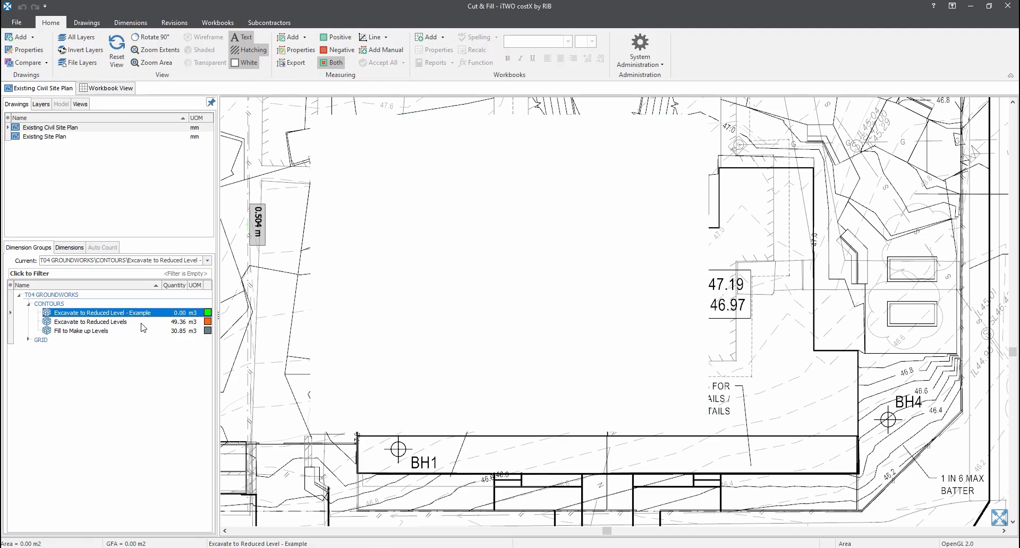
Confirm the example group's area-as-volume settings: default height 0.2 m, offset 0.8 m.
{"action": "double_click", "coordinate": [91, 313]}
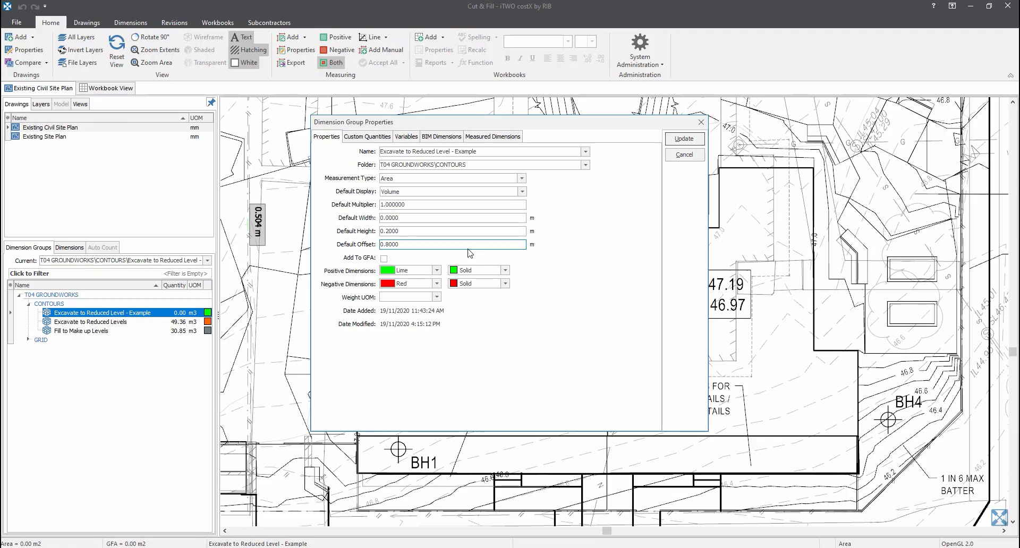
{"action": "left_click", "coordinate": [86, 23]}
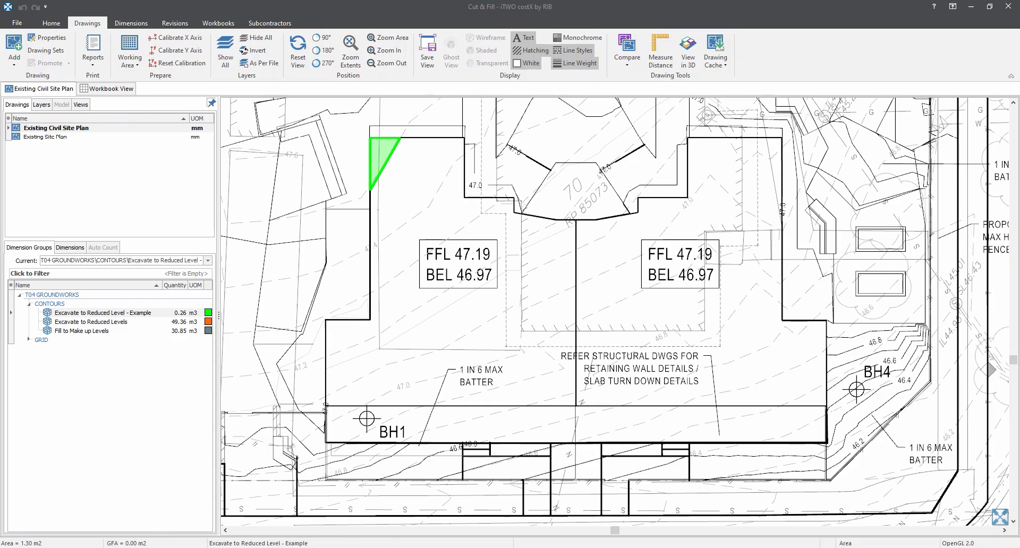
Bring up the dimension measuring tools after tracing the 0.26 m3 triangular corner.
{"action": "left_click", "coordinate": [131, 23]}
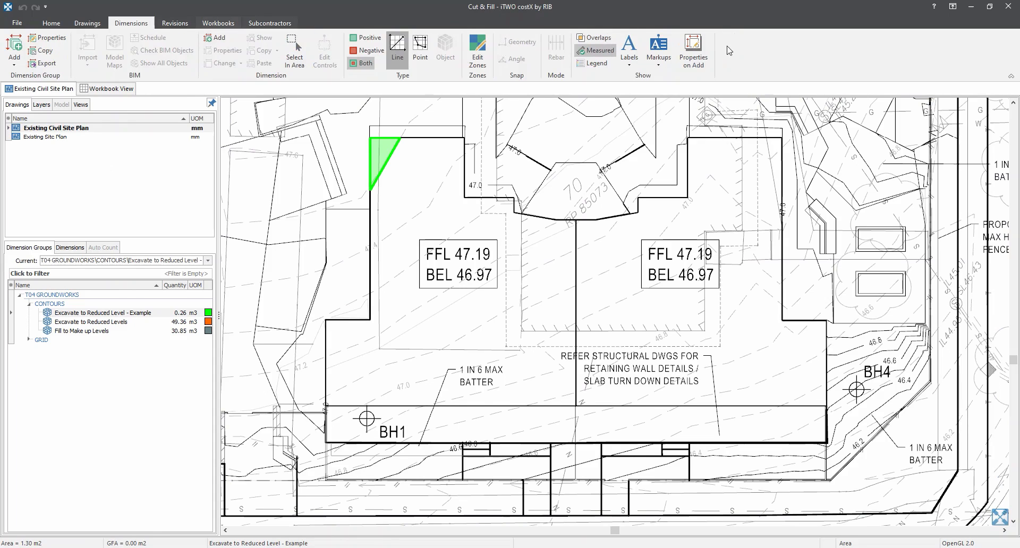
{"action": "mouse_move", "coordinate": [693, 52]}
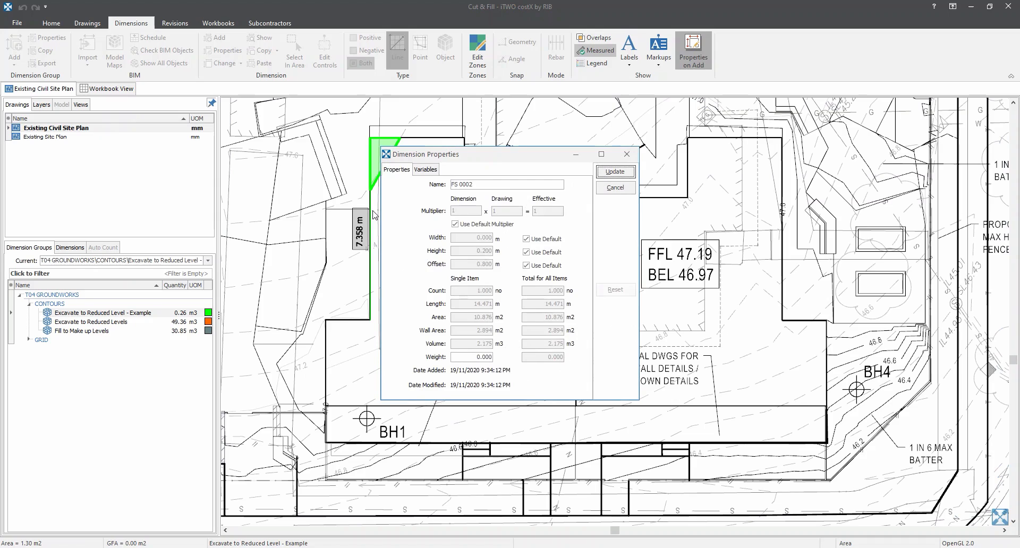
Give the new adjoining area its own 0.8 m offset instead of the default.
{"action": "left_click", "coordinate": [527, 265]}
{"action": "type", "text": "0.6"}
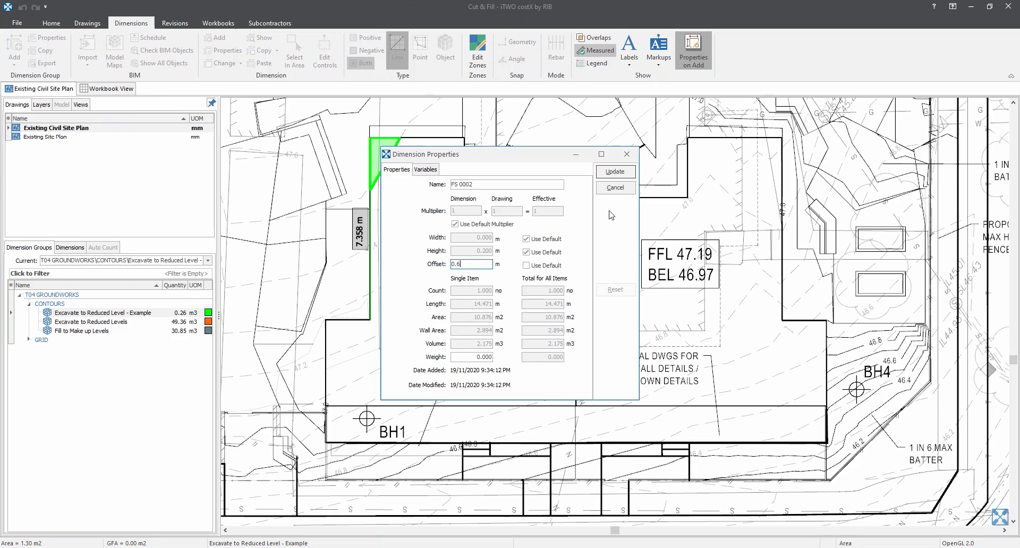
{"action": "left_click", "coordinate": [614, 171]}
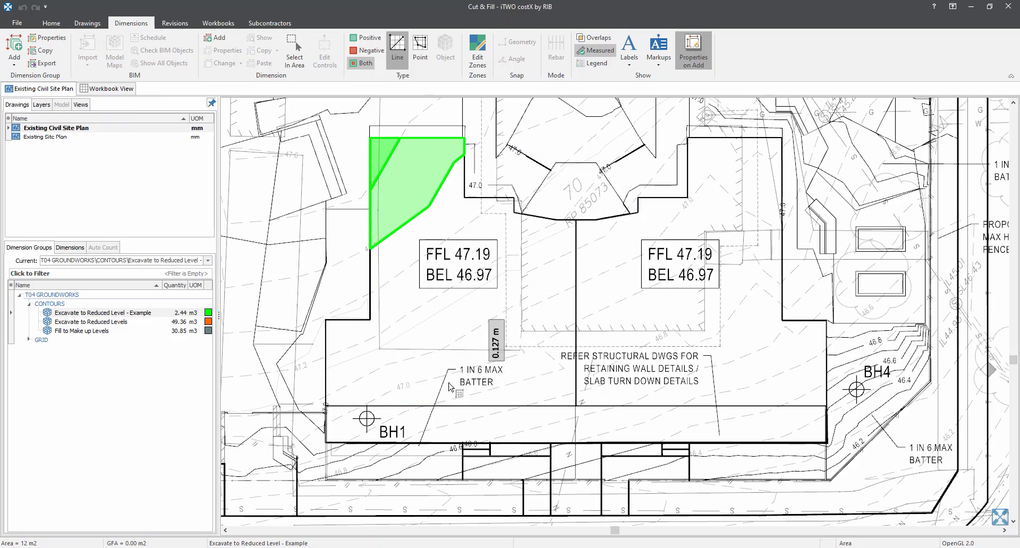
Show Excavate to Reduced Levels and Fill to Make up Levels together, expanding fill dimensions FS 0001–FS 0004.
{"action": "left_click", "coordinate": [91, 313]}
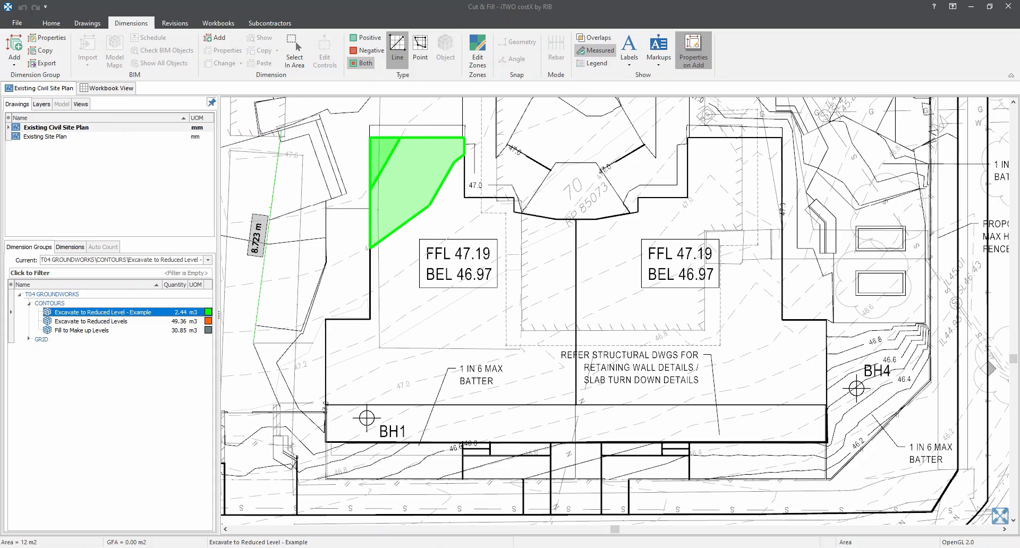
{"action": "mouse_move", "coordinate": [101, 328]}
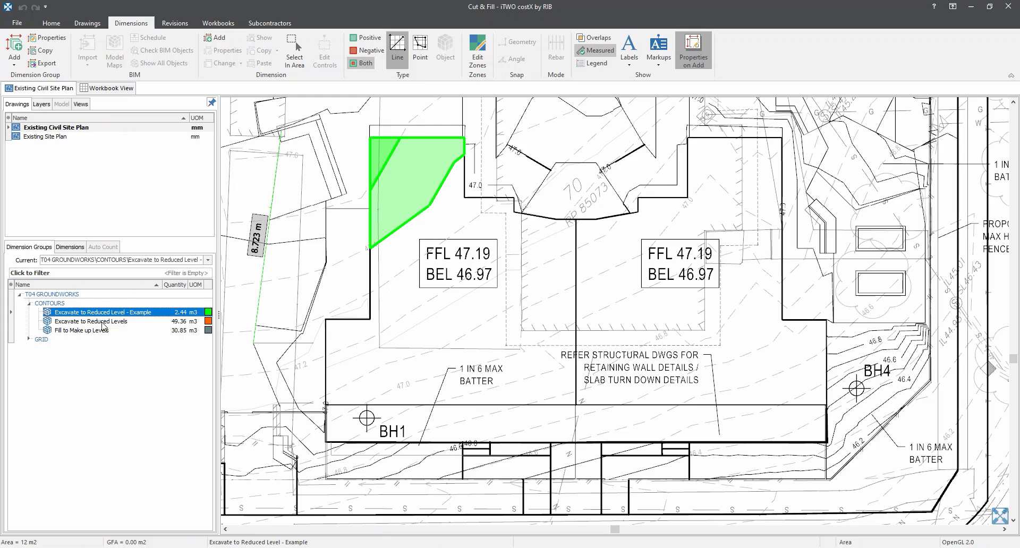
{"action": "left_click", "coordinate": [91, 322]}
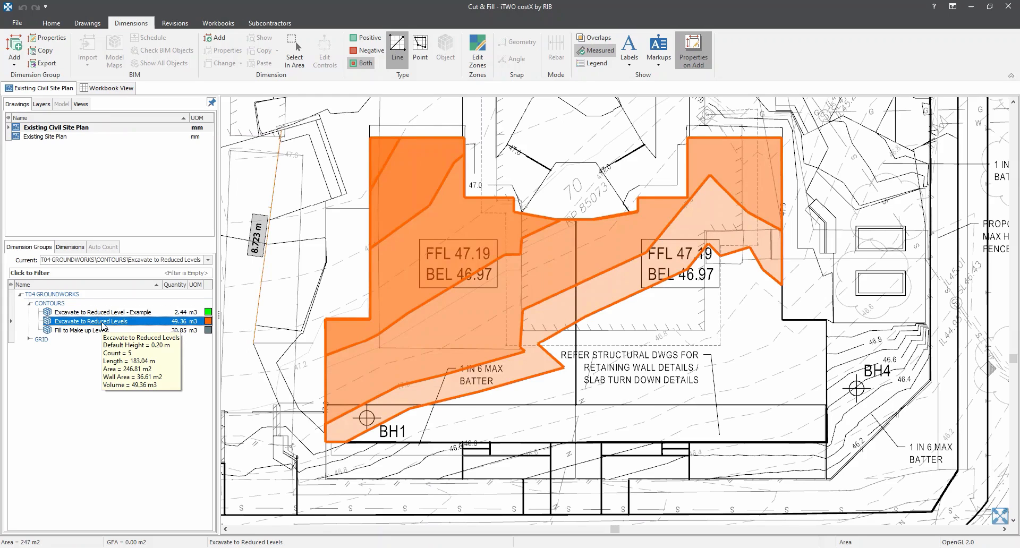
{"action": "left_click", "coordinate": [81, 330]}
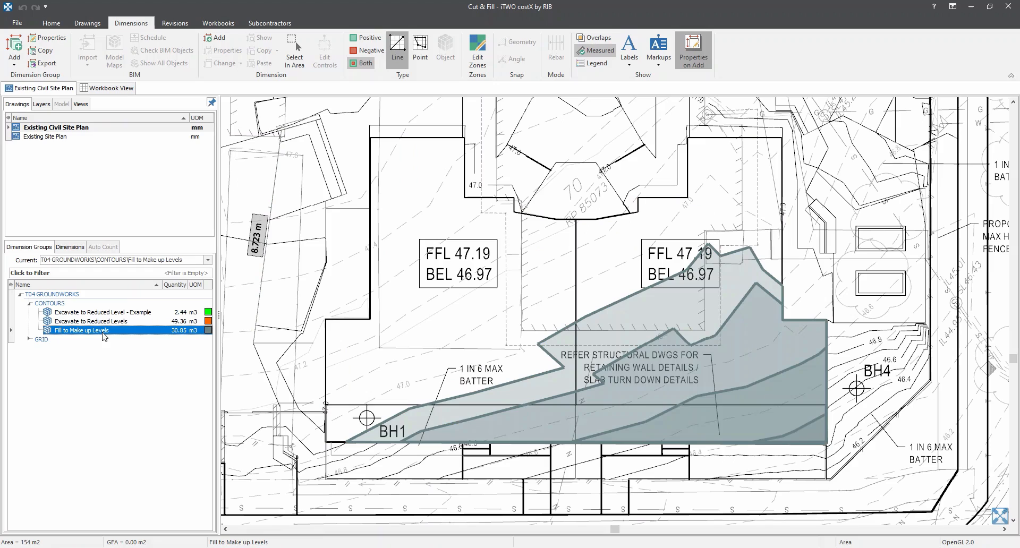
{"action": "mouse_move", "coordinate": [106, 331]}
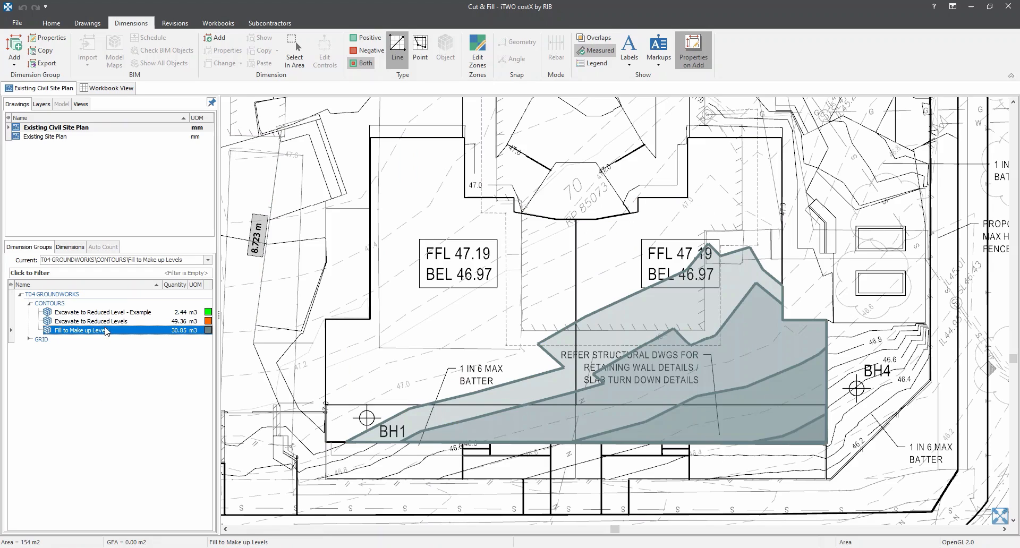
{"action": "left_click", "coordinate": [90, 322]}
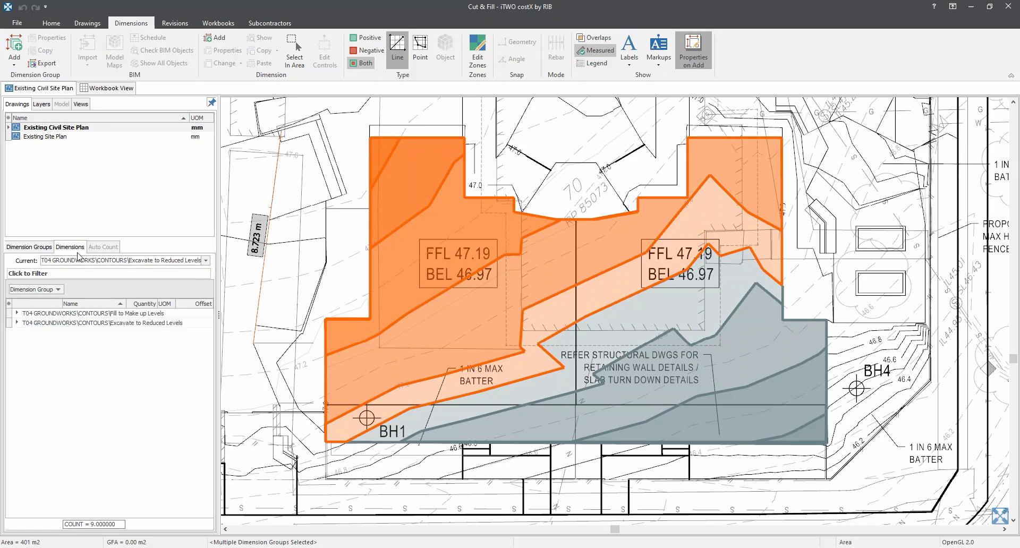
{"action": "left_click", "coordinate": [15, 313]}
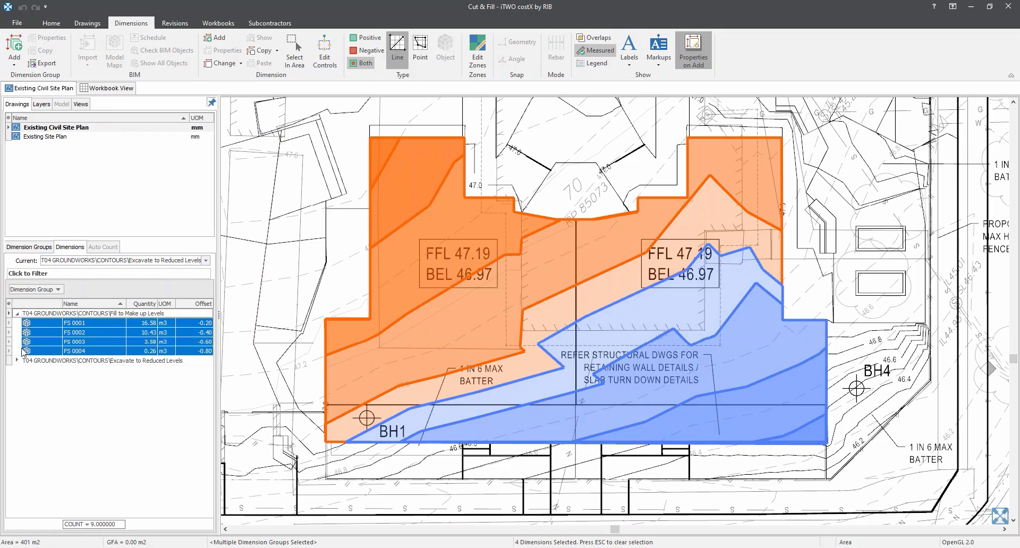
{"action": "left_click", "coordinate": [17, 361]}
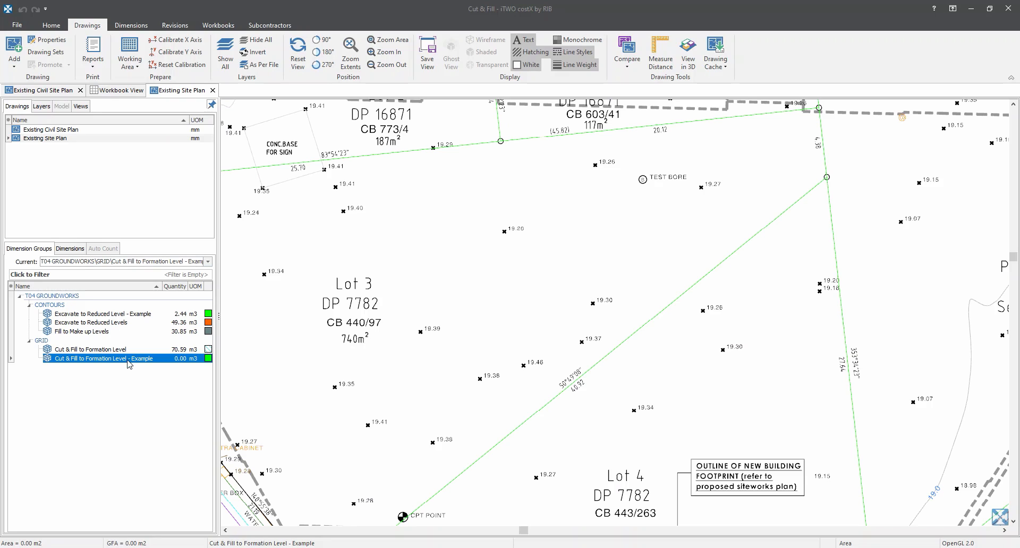
Open the properties of the Cut & Fill to Formation Level - Example group.
{"action": "double_click", "coordinate": [98, 359]}
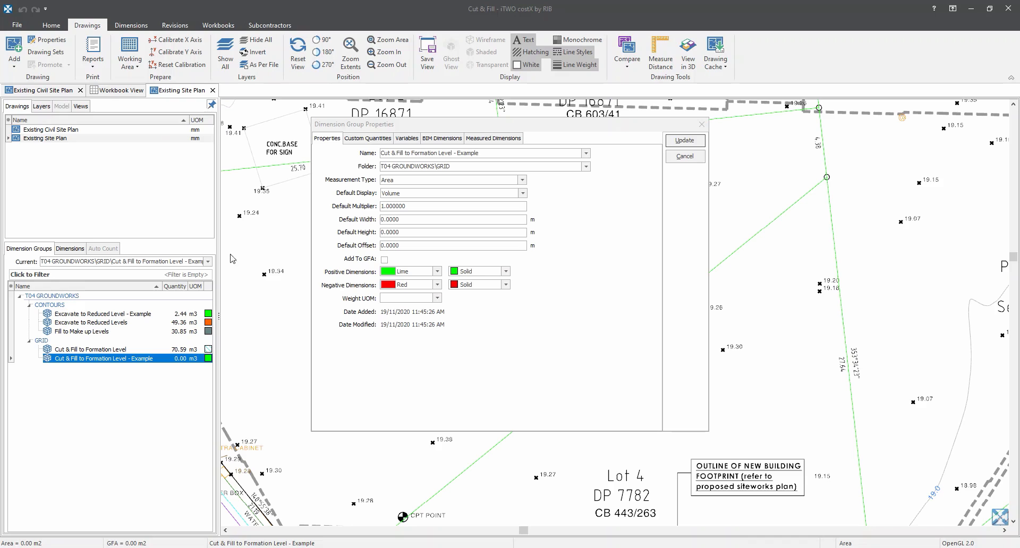
Show the Measured Dimensions formulas, where Volume equals Area times Height.
{"action": "left_click", "coordinate": [493, 138]}
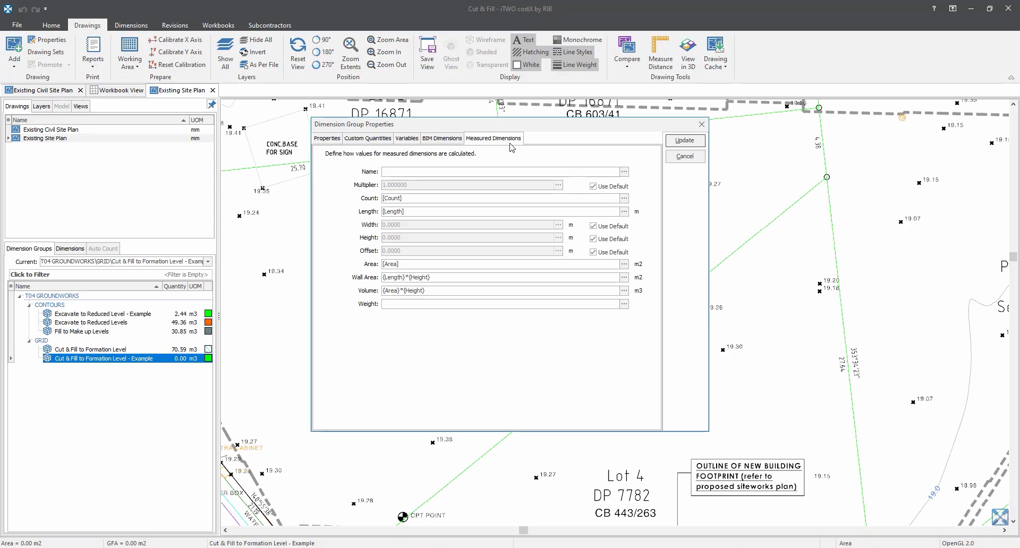
{"action": "mouse_move", "coordinate": [589, 238]}
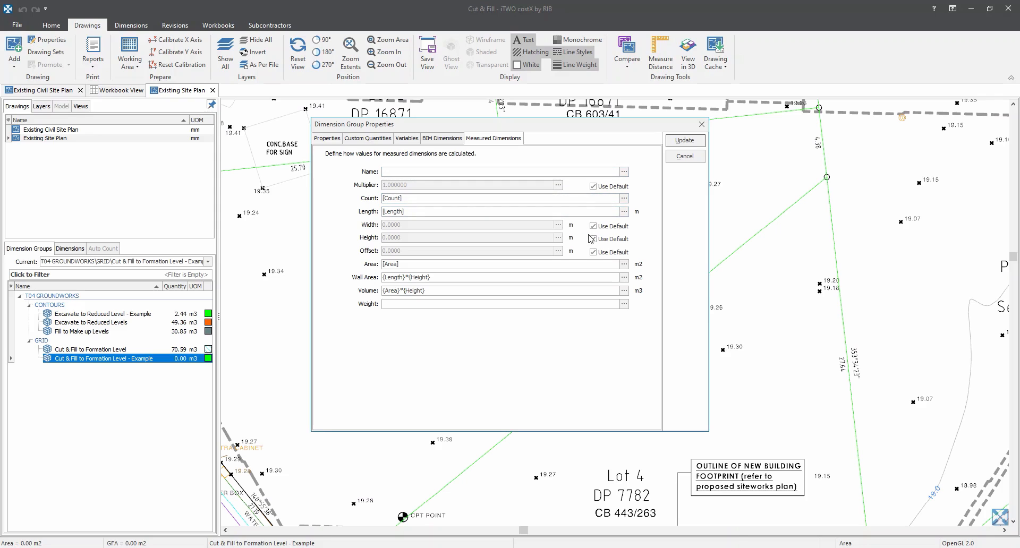
Take Height off its default and open the Expression Editor for a height formula.
{"action": "left_click", "coordinate": [593, 239]}
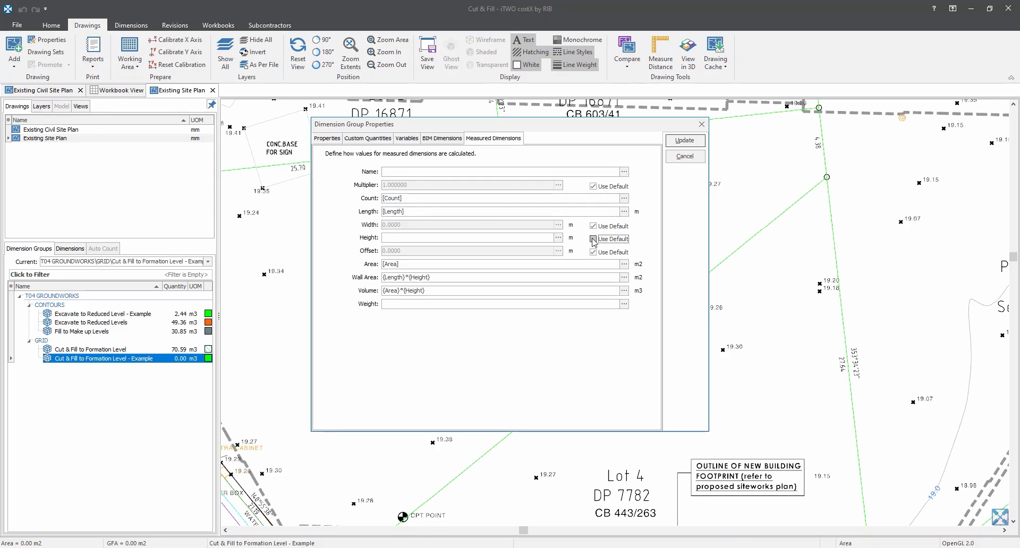
{"action": "left_click", "coordinate": [593, 239]}
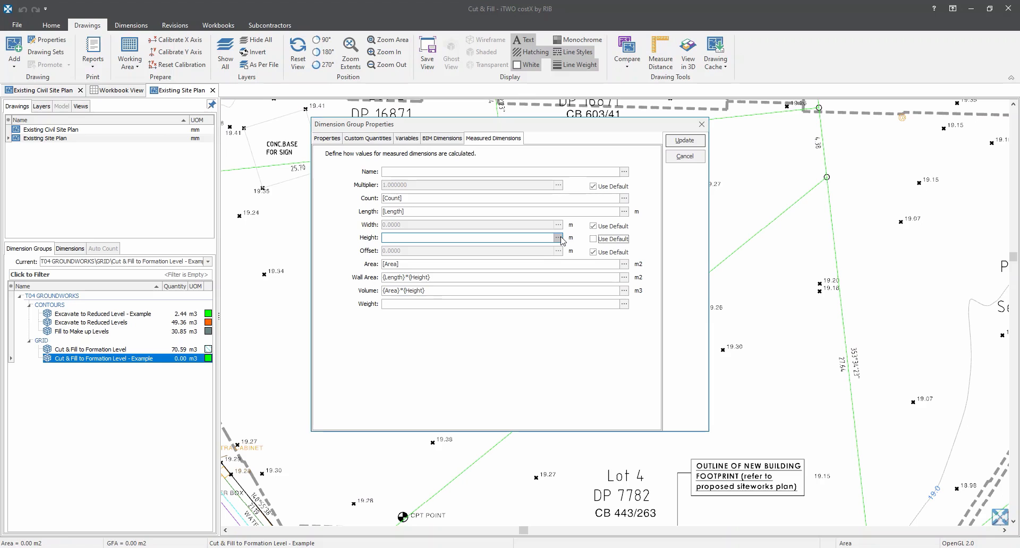
{"action": "left_click", "coordinate": [557, 238]}
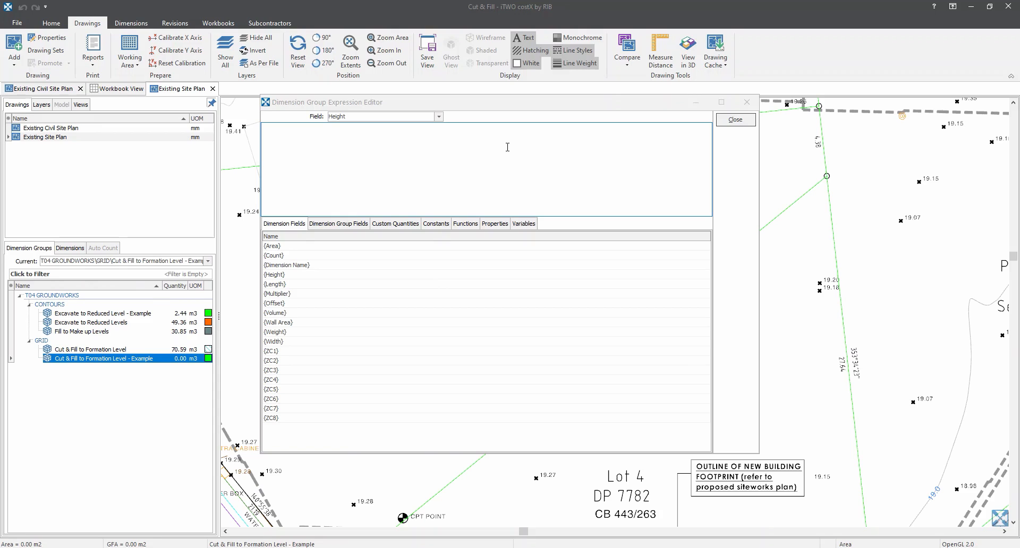
Add a Selection variable 'Number of levels' with options 3 and 4, defaulting to 3.
{"action": "left_click", "coordinate": [523, 223]}
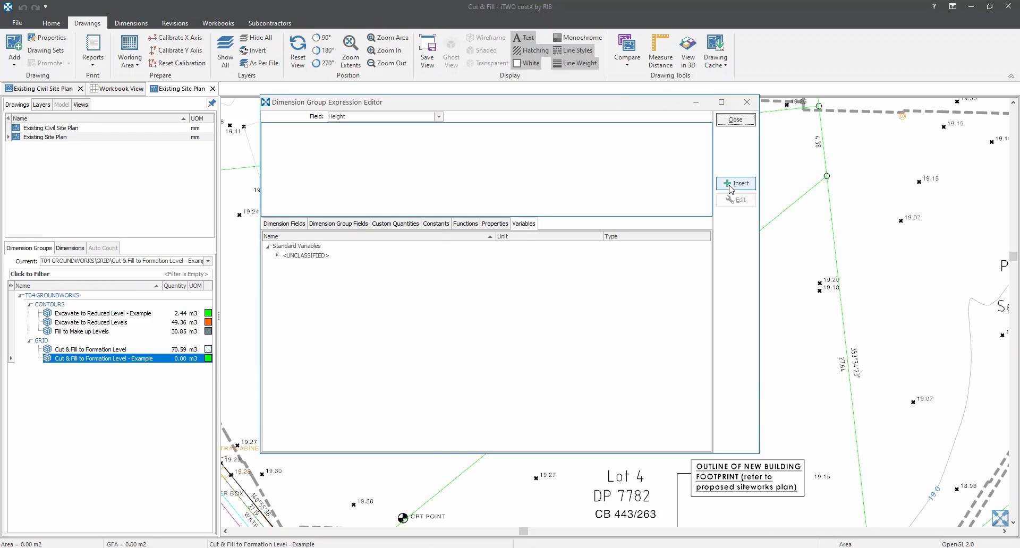
{"action": "left_click", "coordinate": [735, 184]}
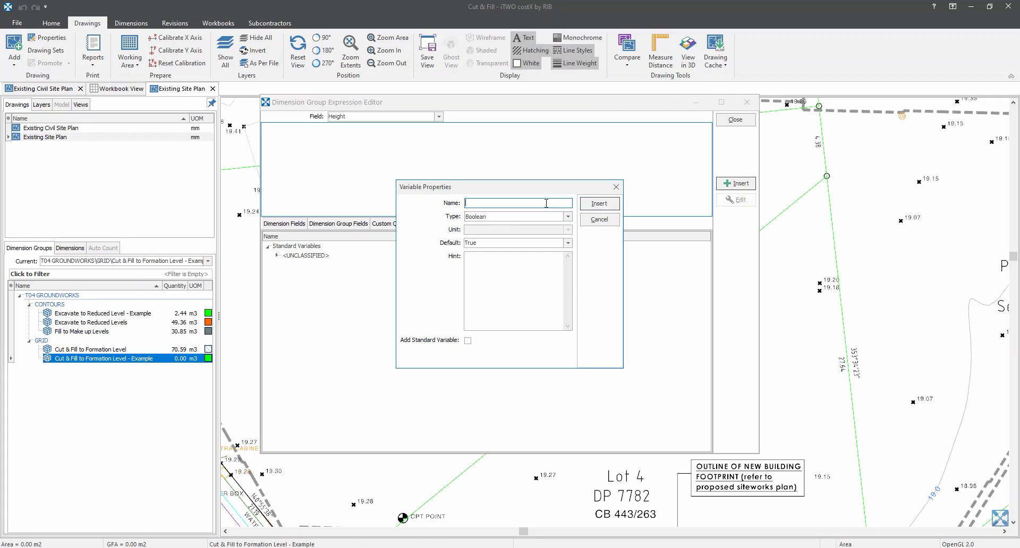
{"action": "type", "text": "Number of levels"}
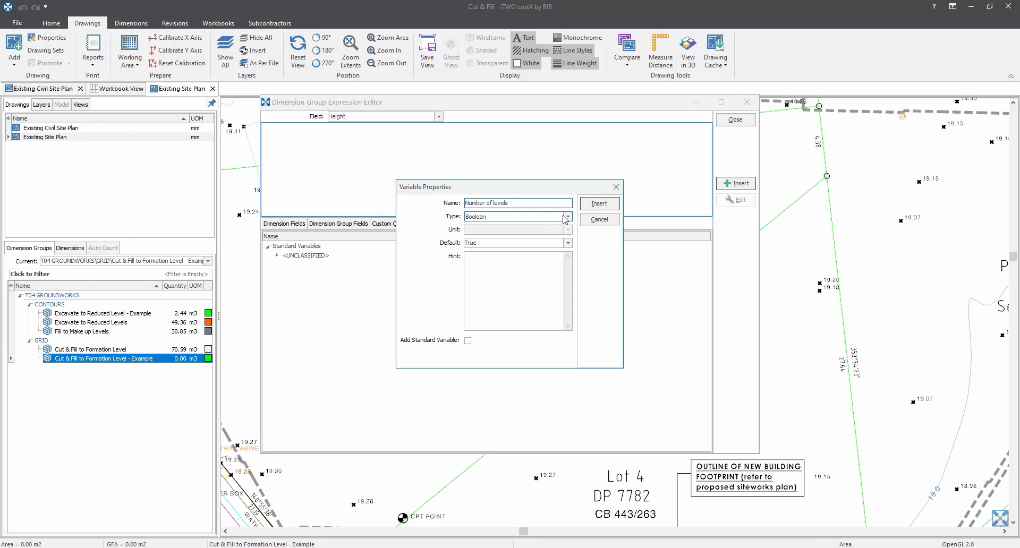
{"action": "left_click", "coordinate": [565, 217]}
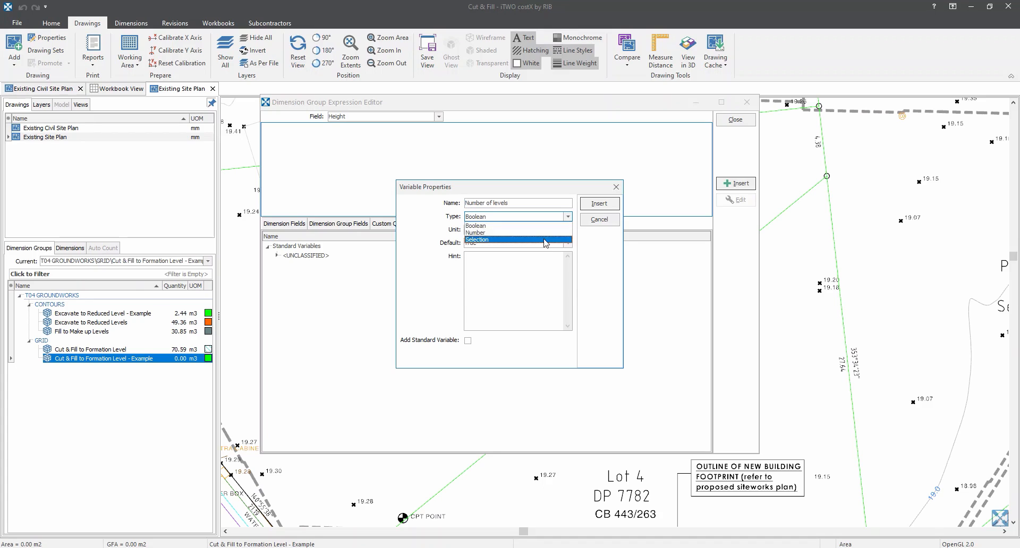
{"action": "left_click", "coordinate": [477, 240]}
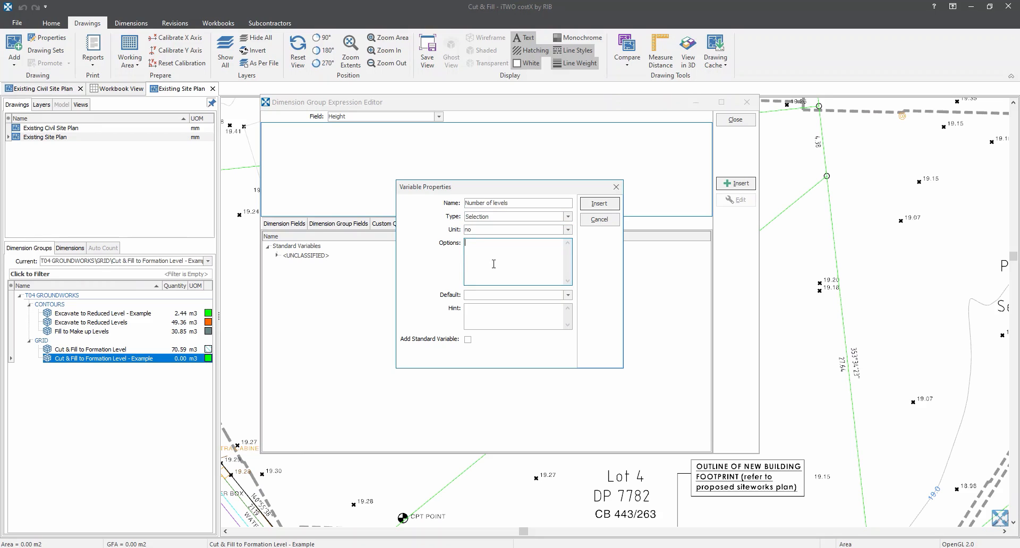
{"action": "type", "text": "3"}
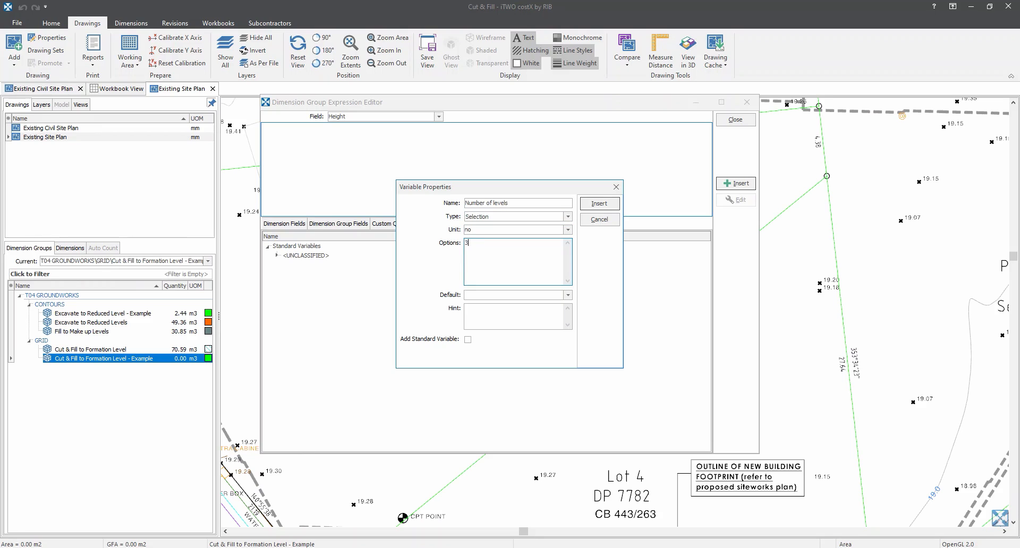
{"action": "type", "text": "4"}
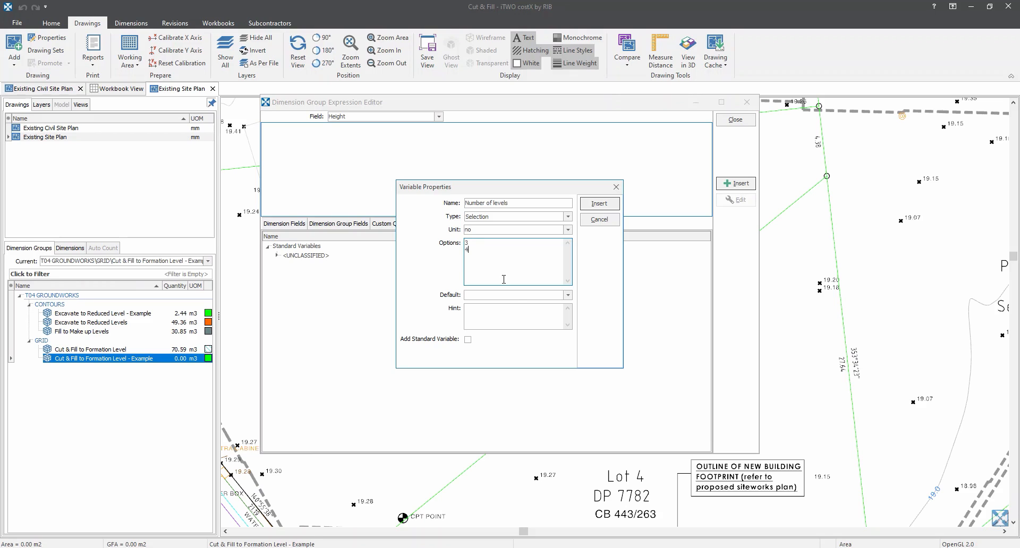
{"action": "left_click", "coordinate": [514, 295]}
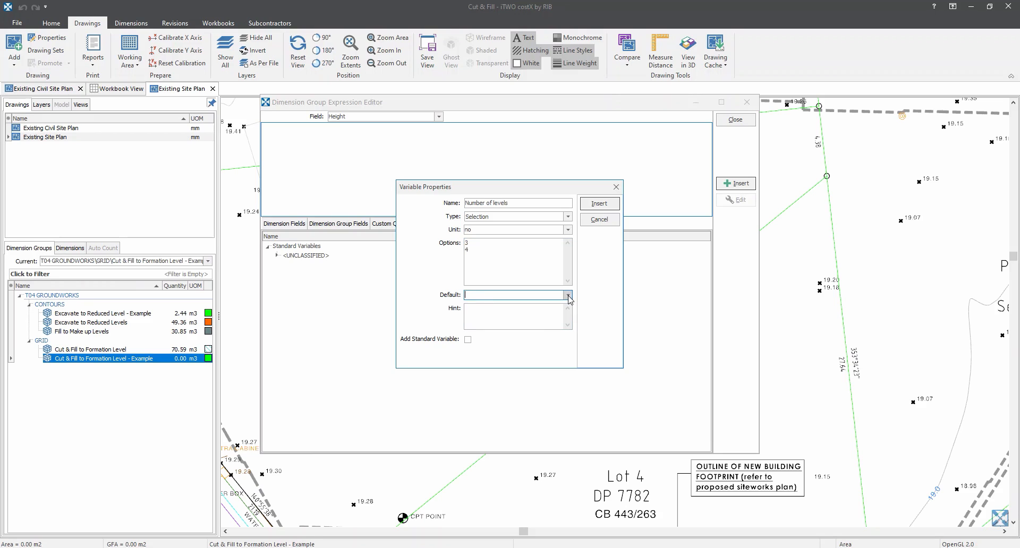
{"action": "left_click", "coordinate": [566, 294]}
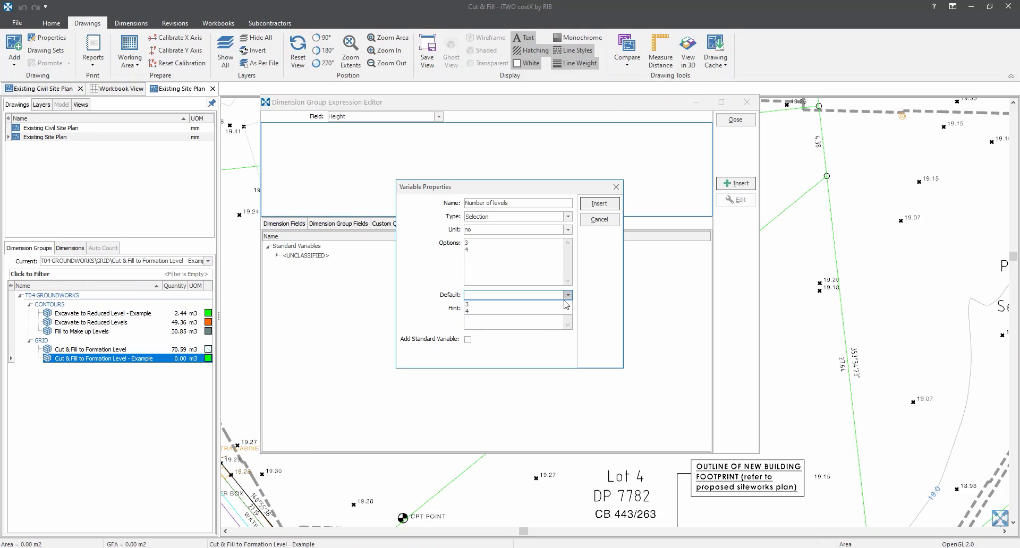
{"action": "left_click", "coordinate": [516, 295]}
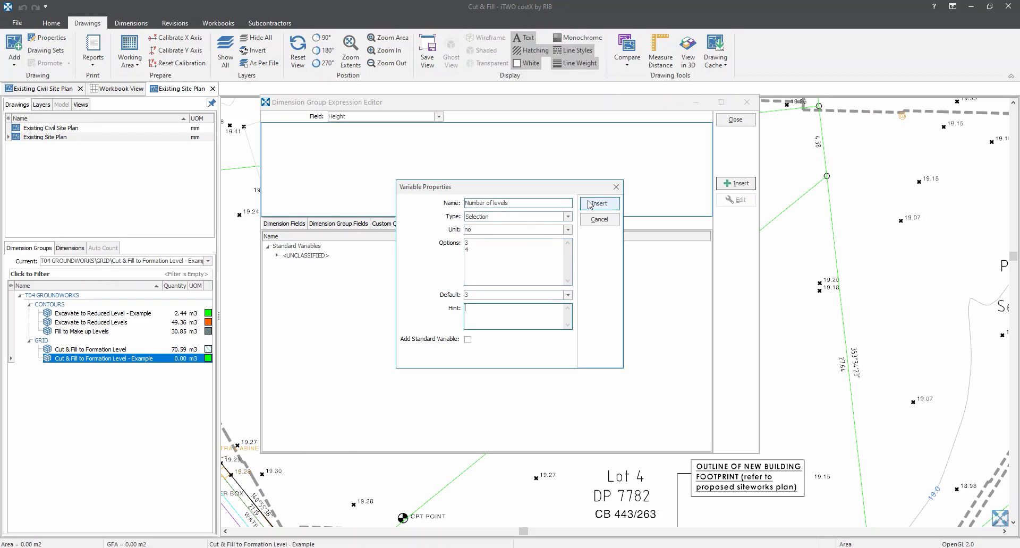
{"action": "left_click", "coordinate": [597, 203]}
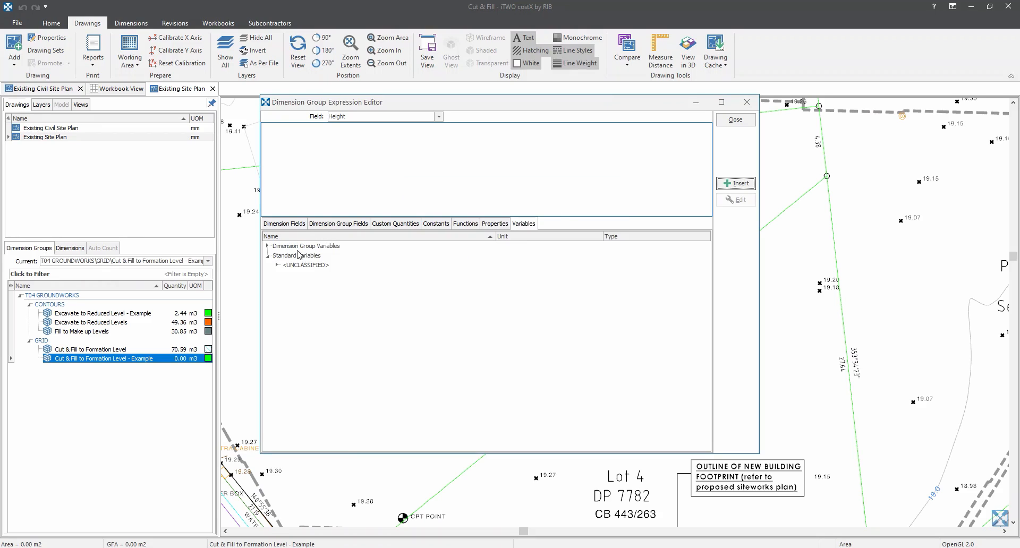
{"action": "left_click", "coordinate": [267, 246]}
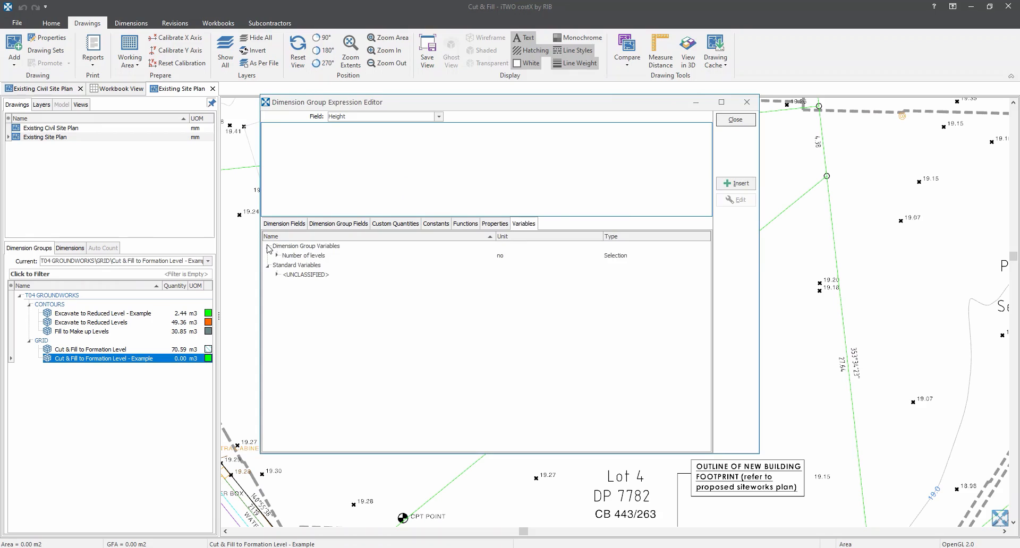
{"action": "mouse_move", "coordinate": [293, 255]}
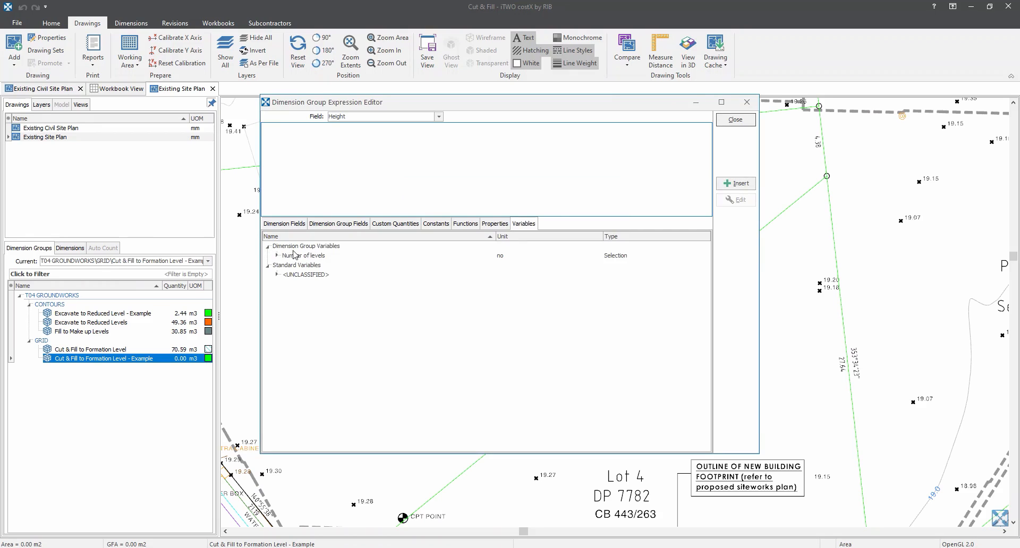
{"action": "mouse_move", "coordinate": [310, 253]}
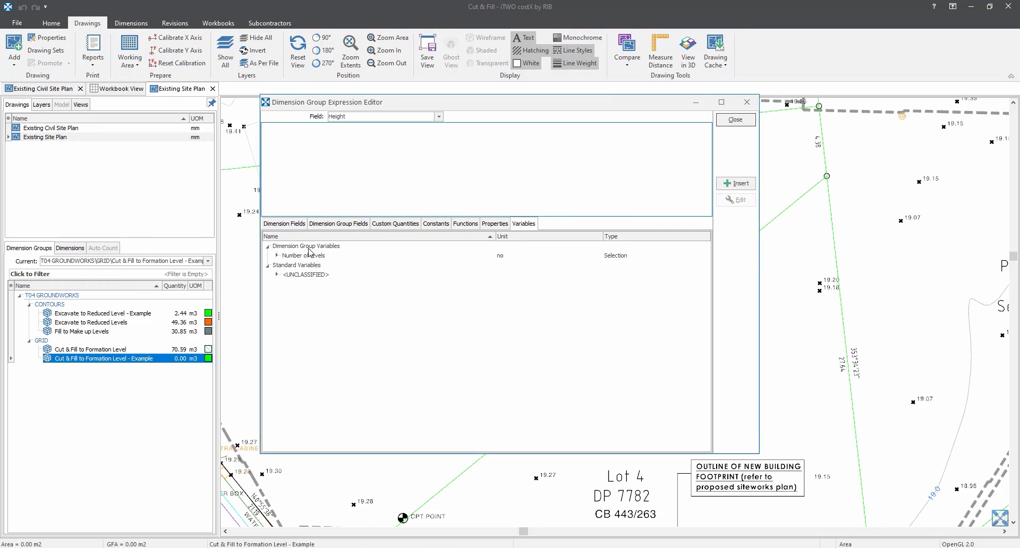
{"action": "mouse_move", "coordinate": [313, 255]}
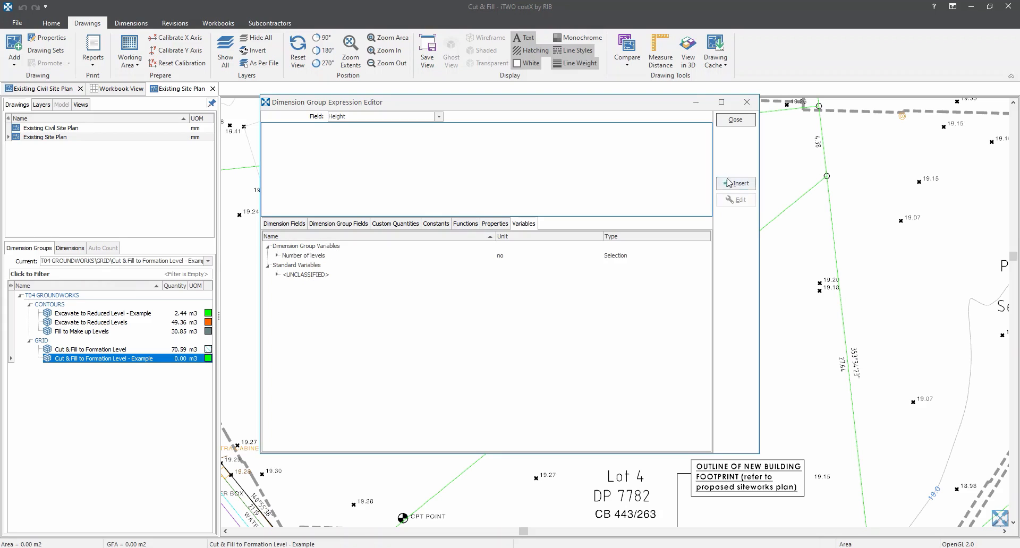
Add 'Existing Level A' as a Number variable with unit m.
{"action": "left_click", "coordinate": [736, 183]}
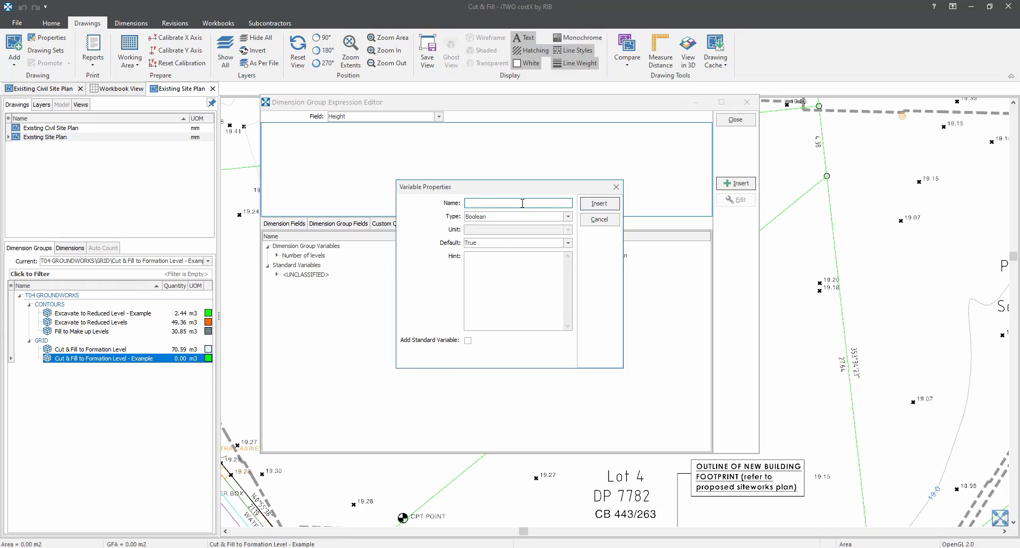
{"action": "type", "text": "Existing Level A"}
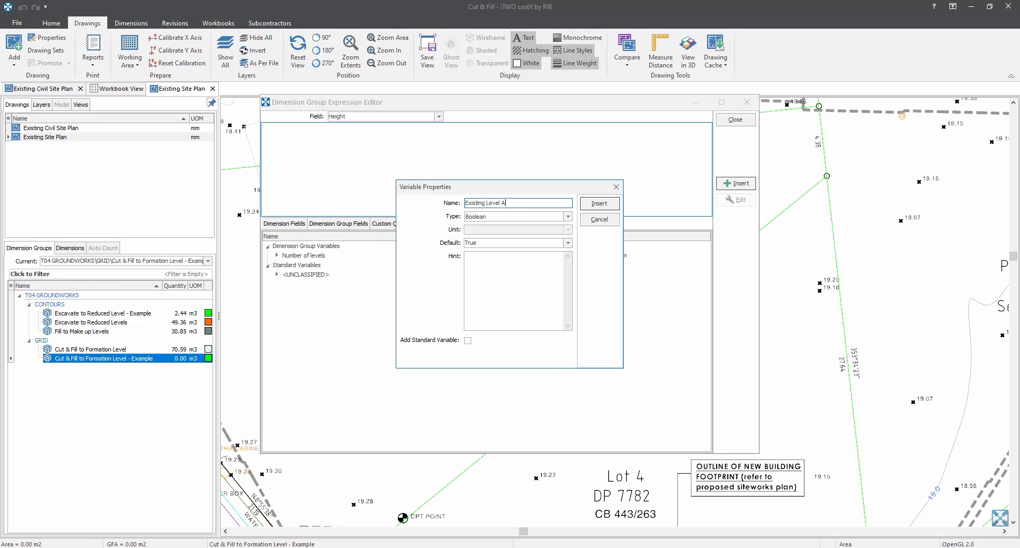
{"action": "left_click", "coordinate": [567, 217]}
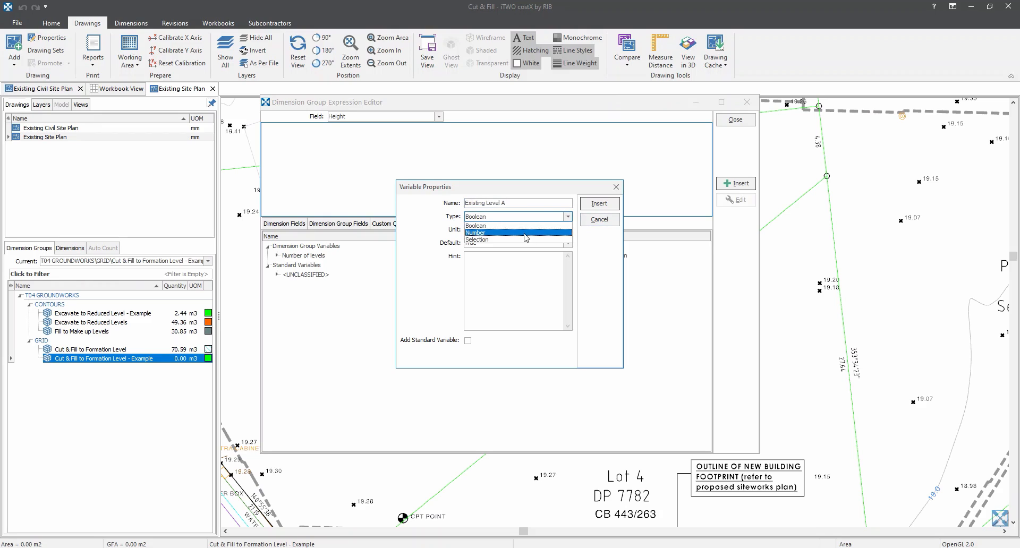
{"action": "left_click", "coordinate": [475, 232]}
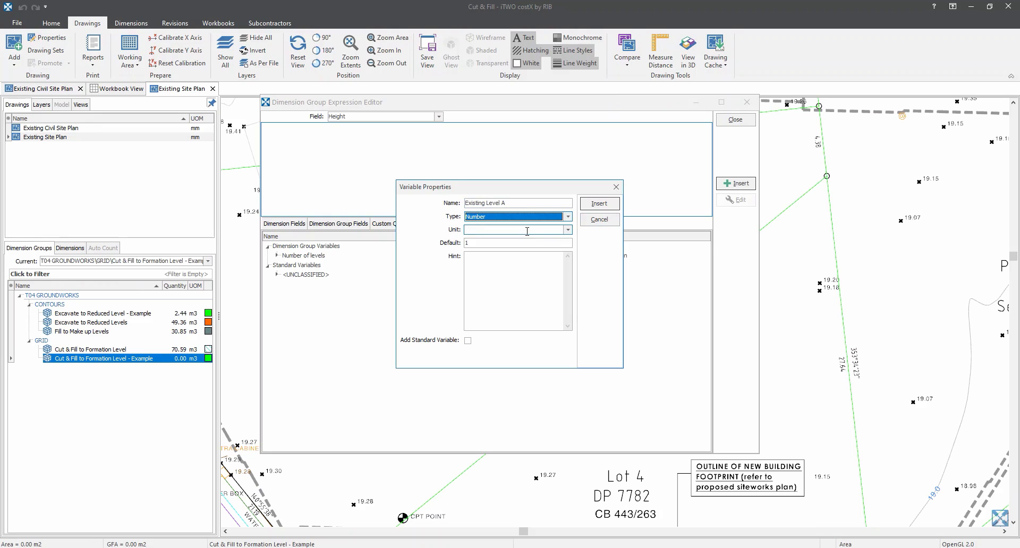
{"action": "left_click", "coordinate": [567, 230]}
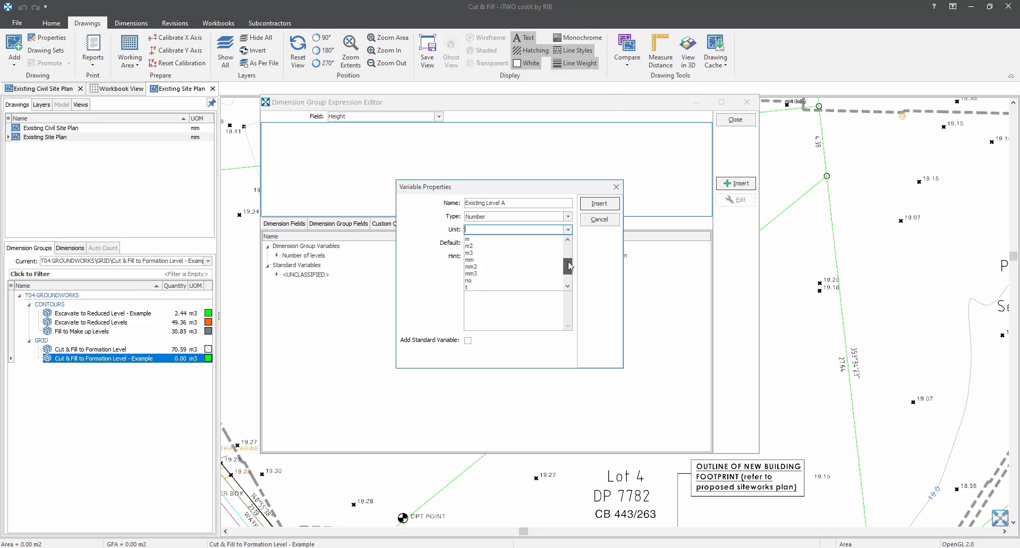
{"action": "left_click", "coordinate": [468, 239]}
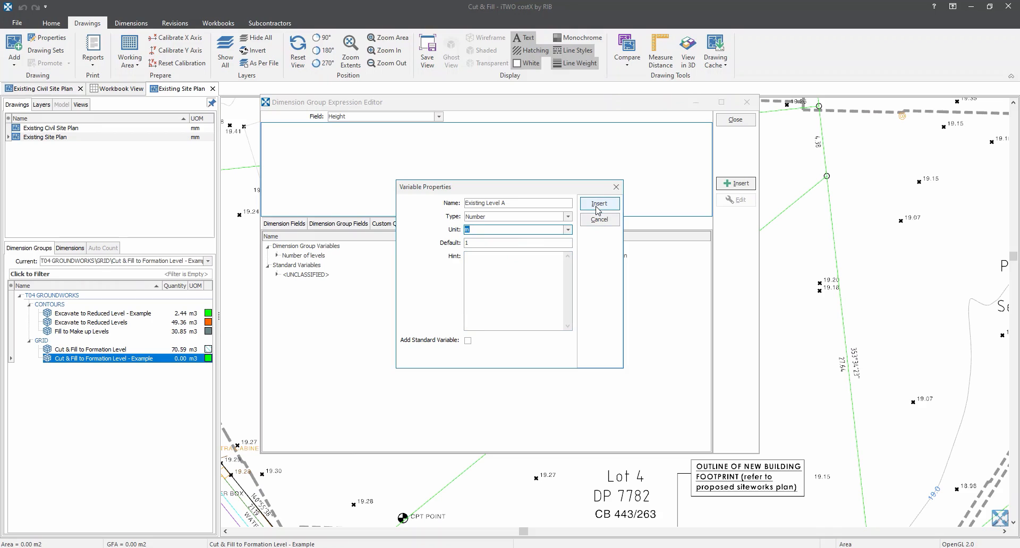
{"action": "left_click", "coordinate": [599, 203]}
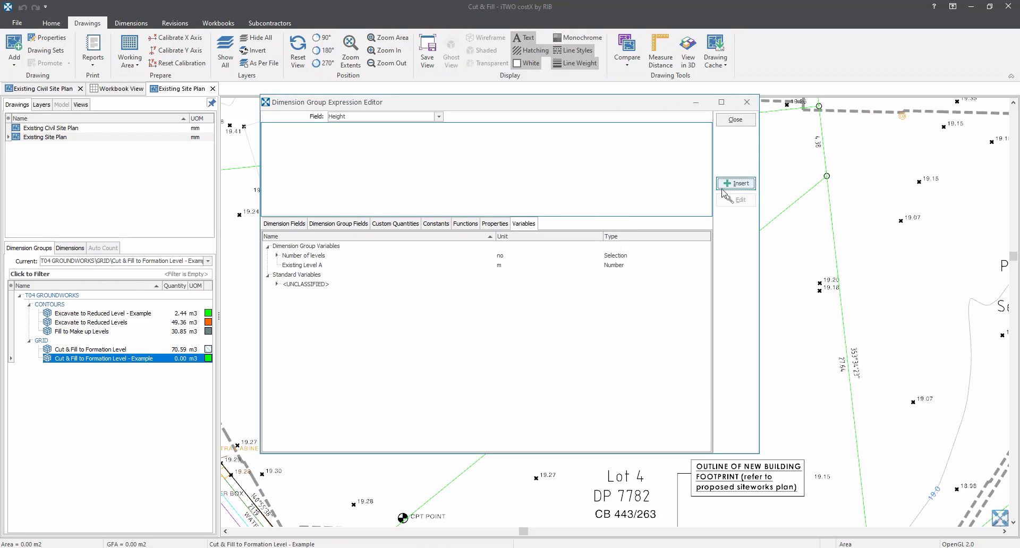
Add 'Existing Level B' as a Number variable in metres.
{"action": "left_click", "coordinate": [736, 184]}
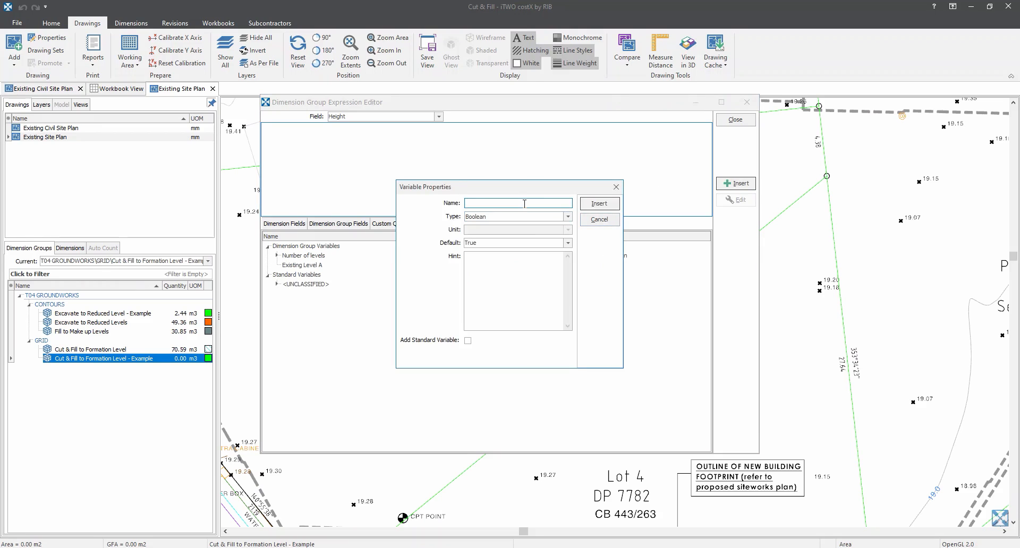
{"action": "type", "text": "Existing Level B"}
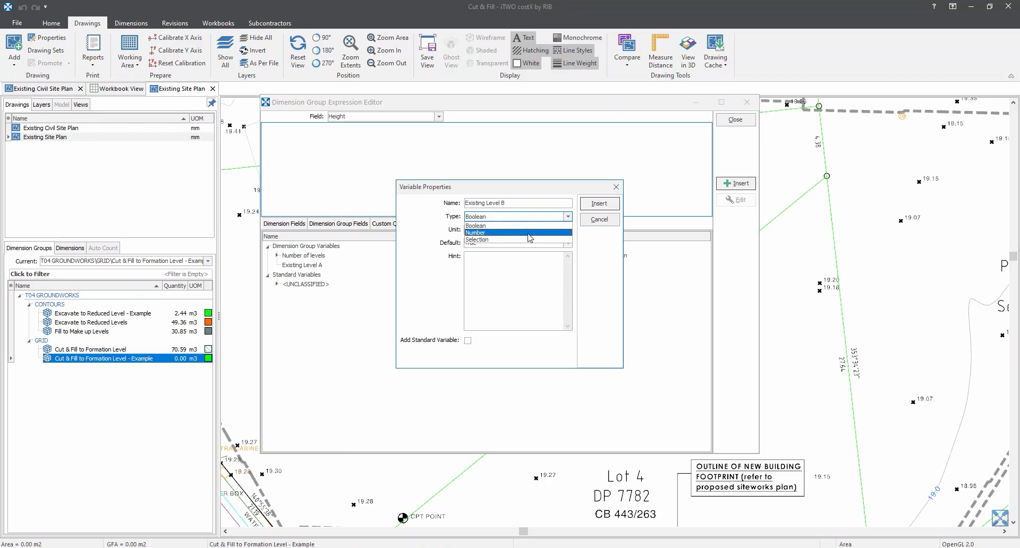
{"action": "left_click", "coordinate": [476, 232]}
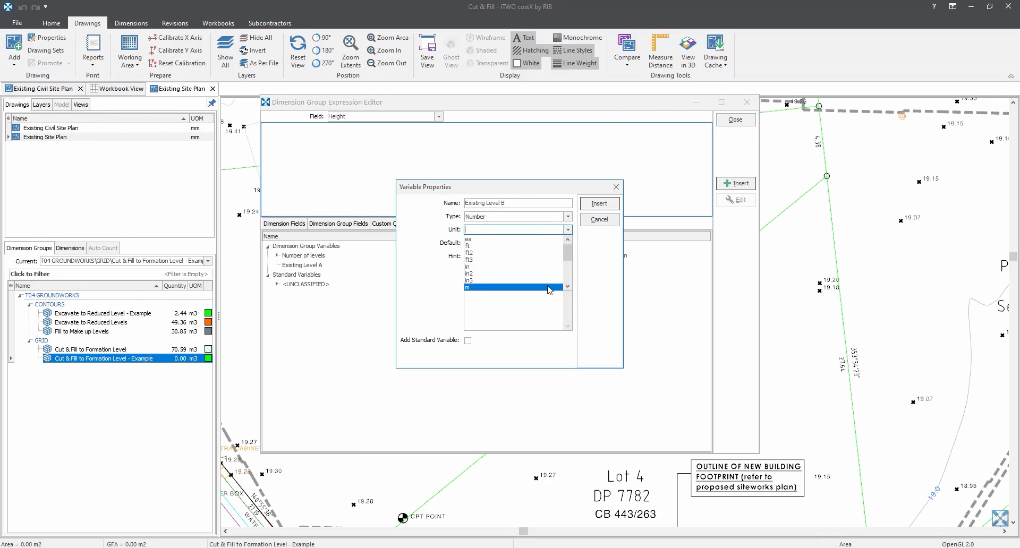
{"action": "left_click", "coordinate": [598, 203]}
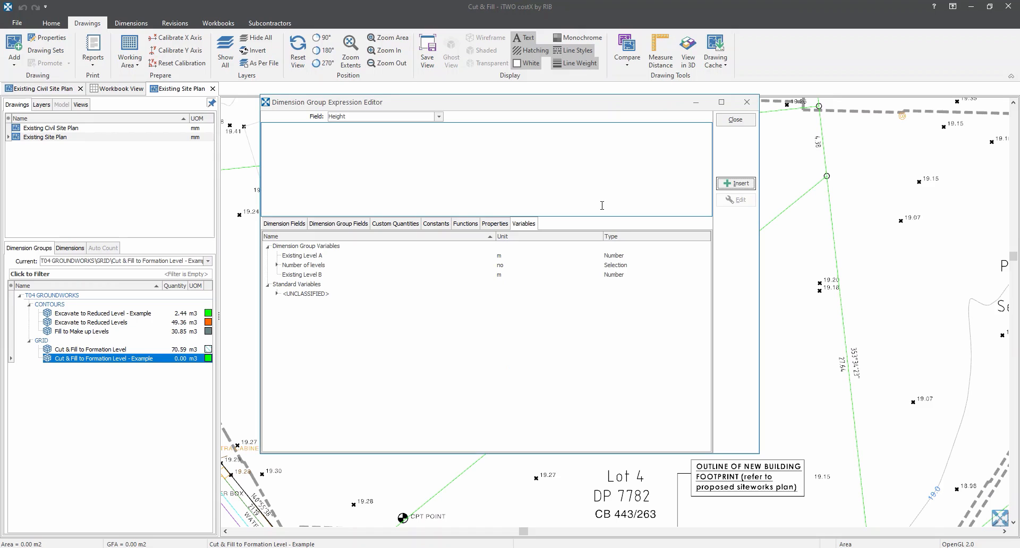
{"action": "mouse_move", "coordinate": [736, 184]}
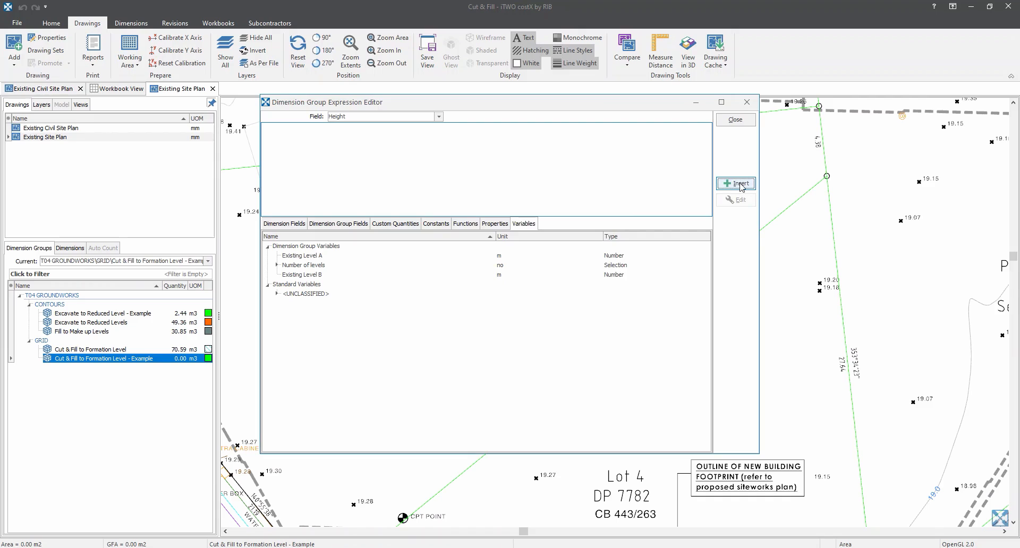
Add 'Existing Level C' as a Number variable and begin defining Existing Level D.
{"action": "left_click", "coordinate": [735, 183]}
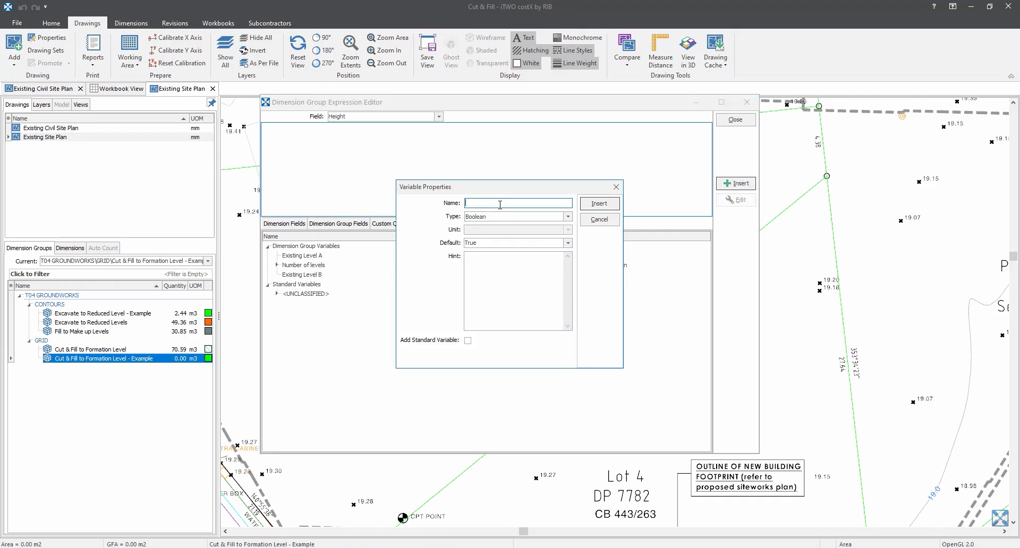
{"action": "type", "text": "Existing Level C"}
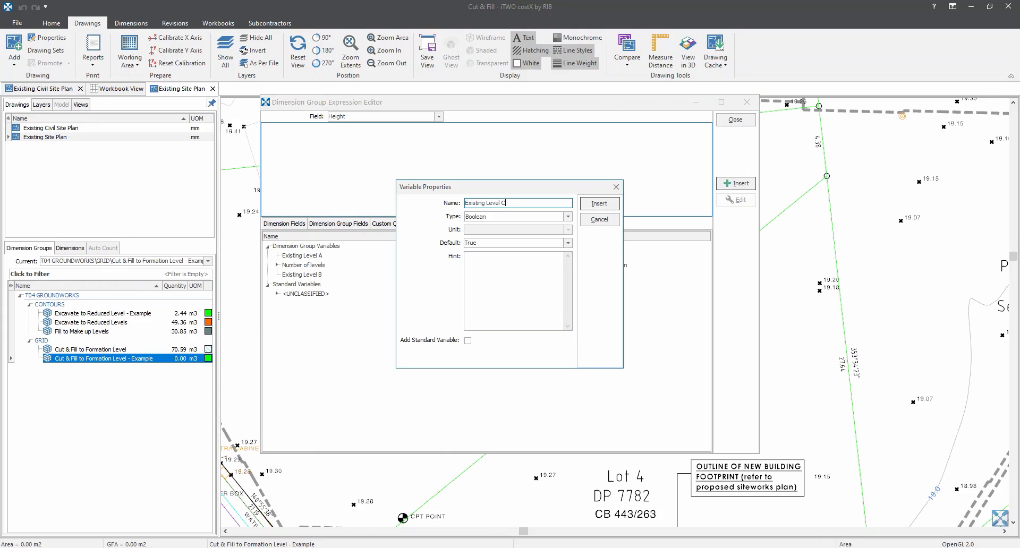
{"action": "left_click", "coordinate": [567, 217]}
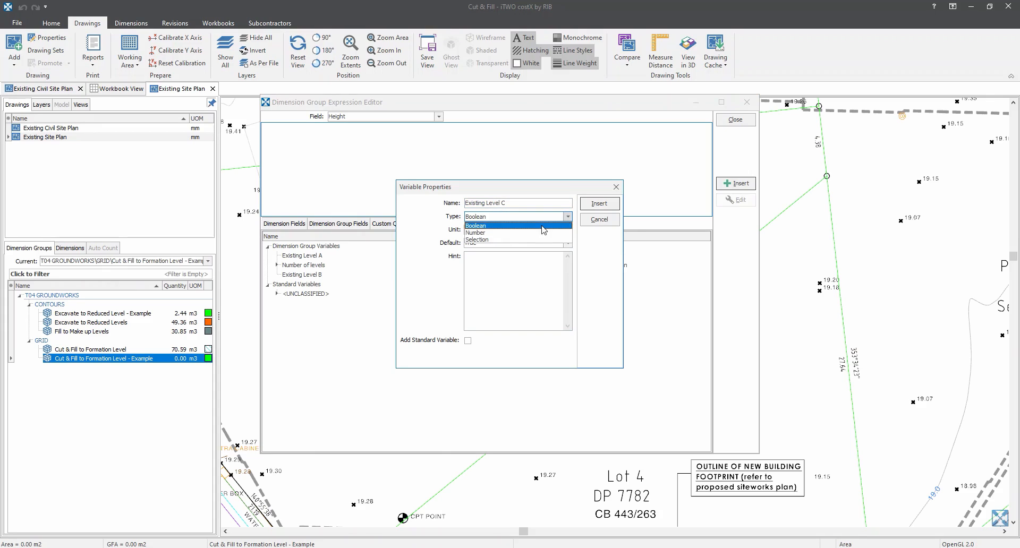
{"action": "left_click", "coordinate": [476, 233]}
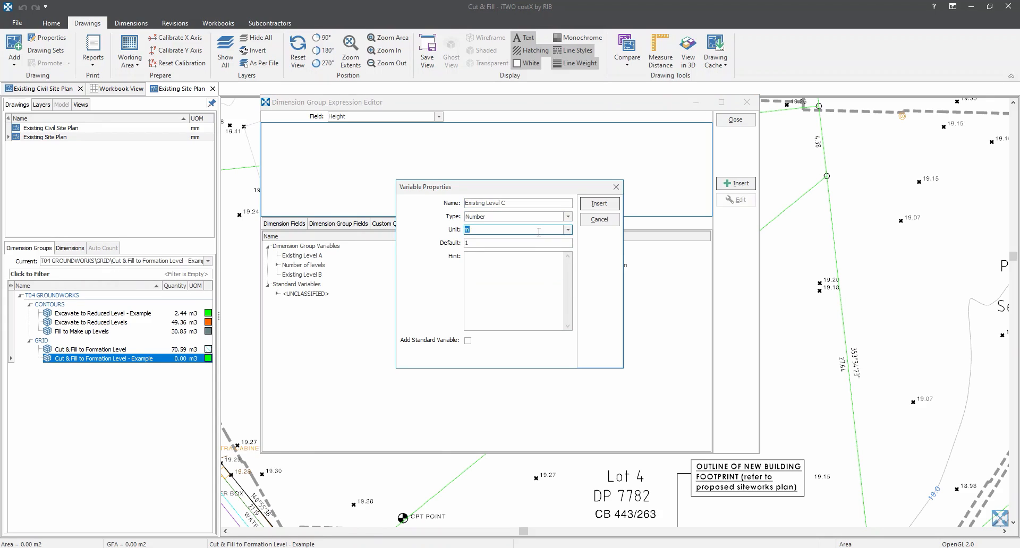
{"action": "left_click", "coordinate": [598, 203]}
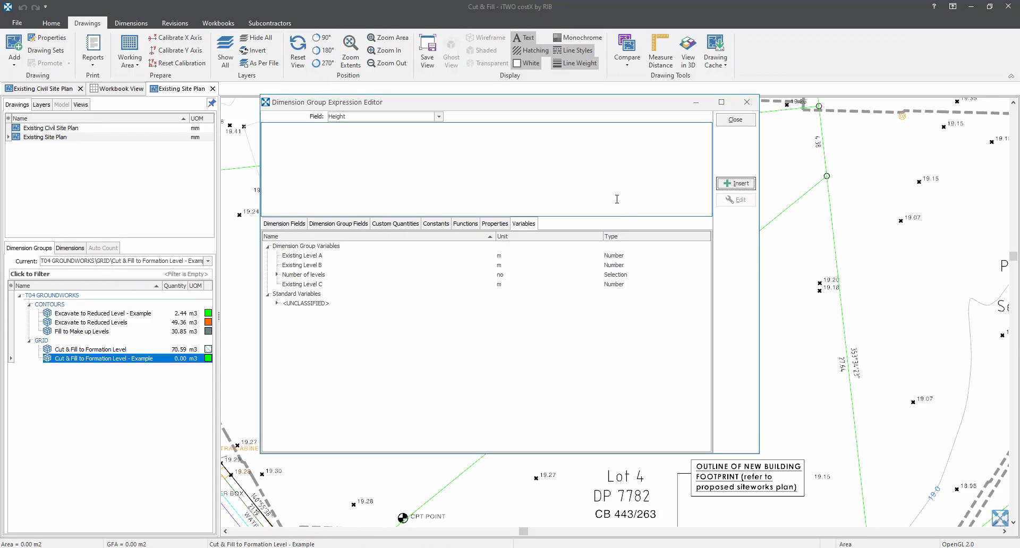
{"action": "left_click", "coordinate": [736, 184]}
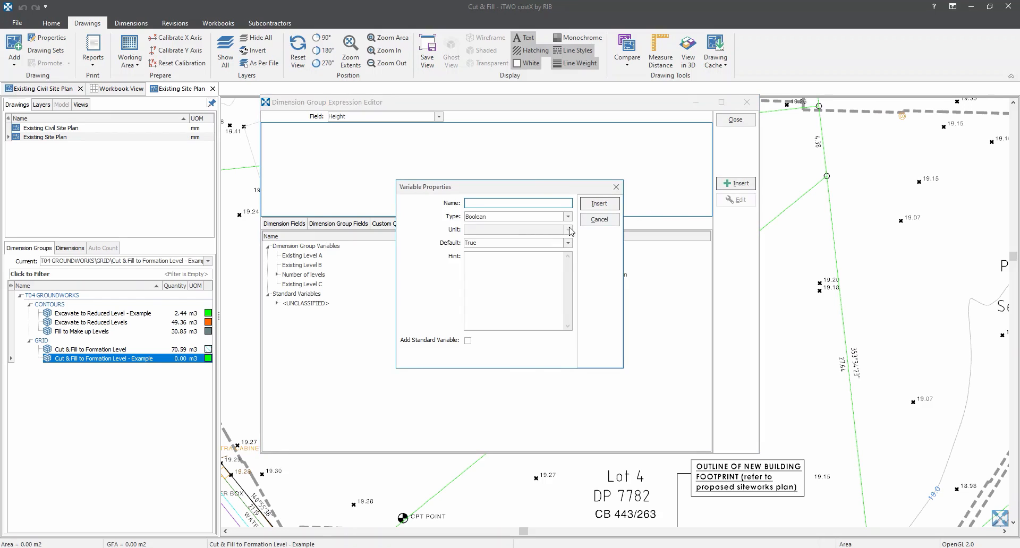
{"action": "type", "text": "Existing"}
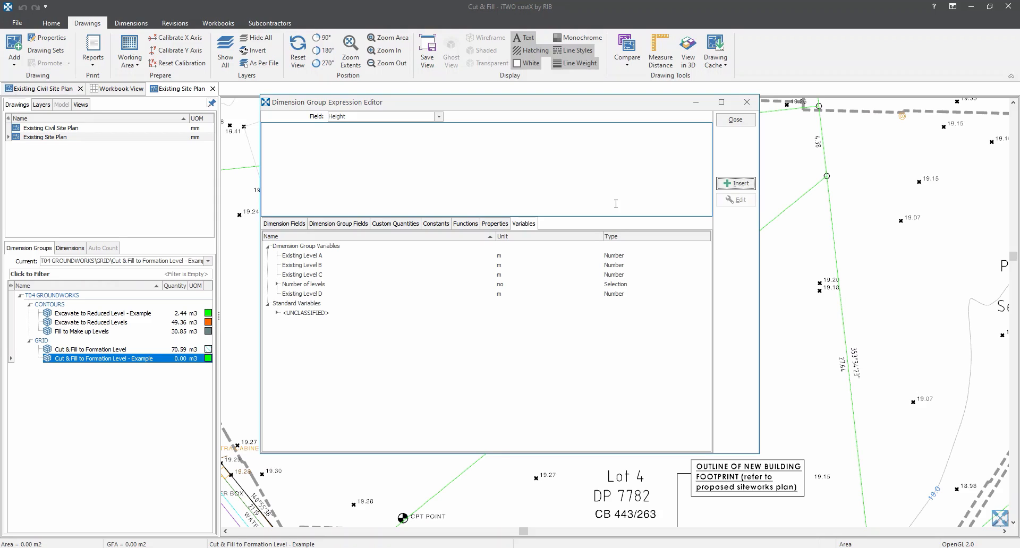
{"action": "mouse_move", "coordinate": [683, 199]}
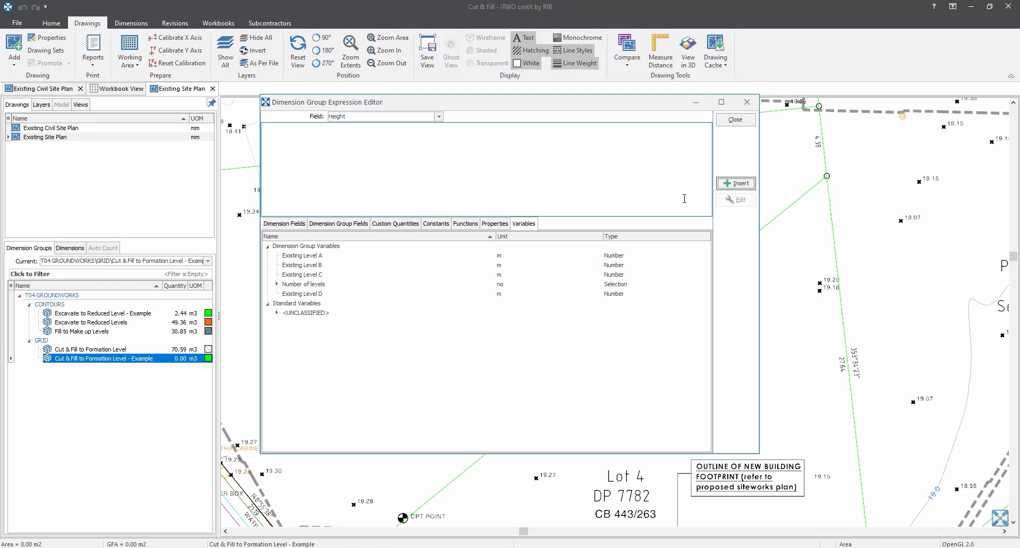
Add a Formation Level variable of type Number with unit m to the group.
{"action": "left_click", "coordinate": [735, 183]}
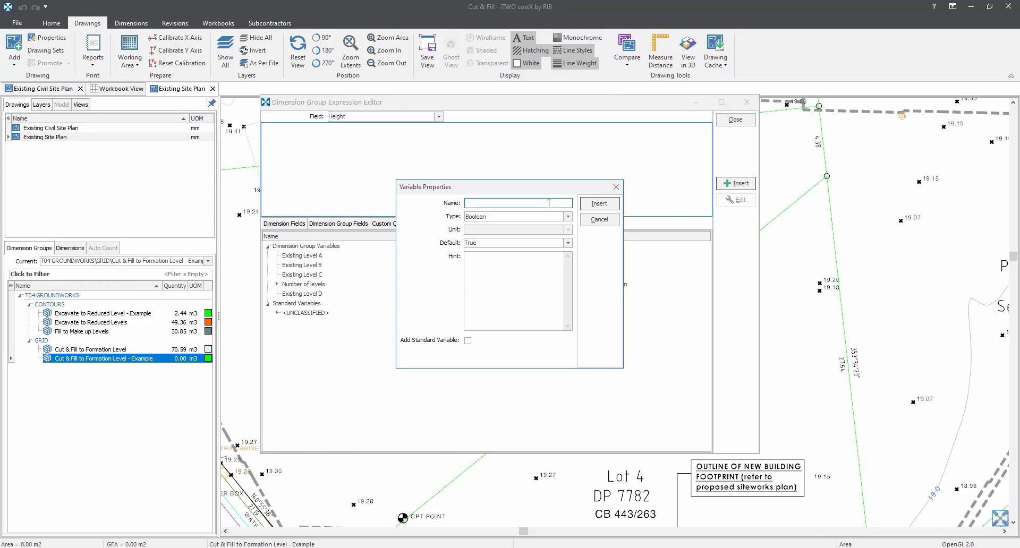
{"action": "type", "text": "Formation Level"}
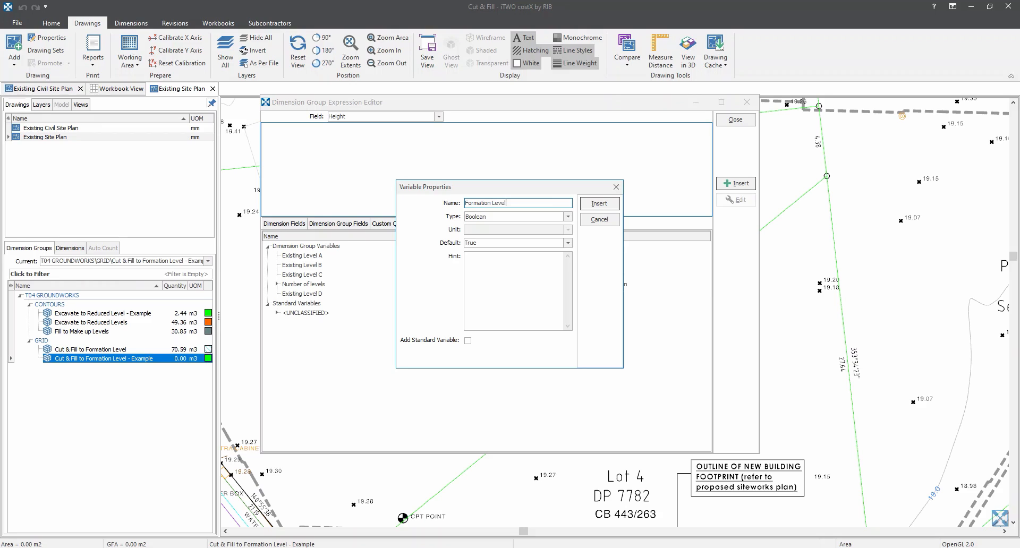
{"action": "left_click", "coordinate": [566, 217]}
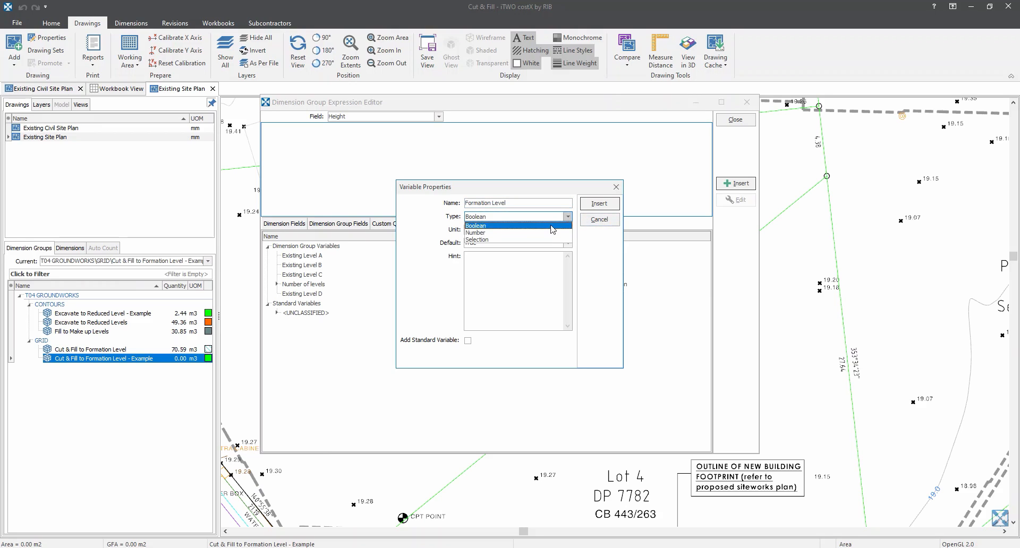
{"action": "left_click", "coordinate": [476, 233]}
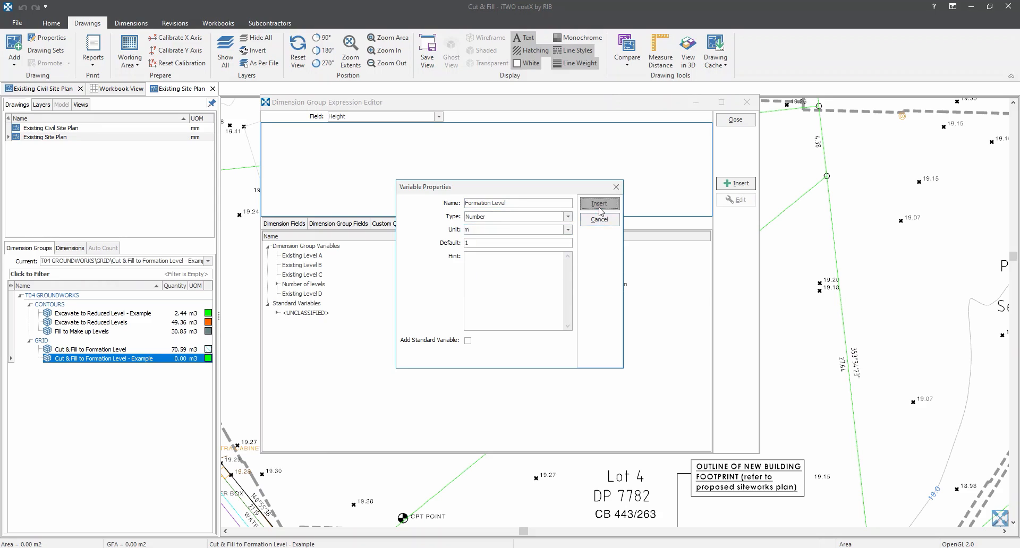
{"action": "left_click", "coordinate": [600, 204]}
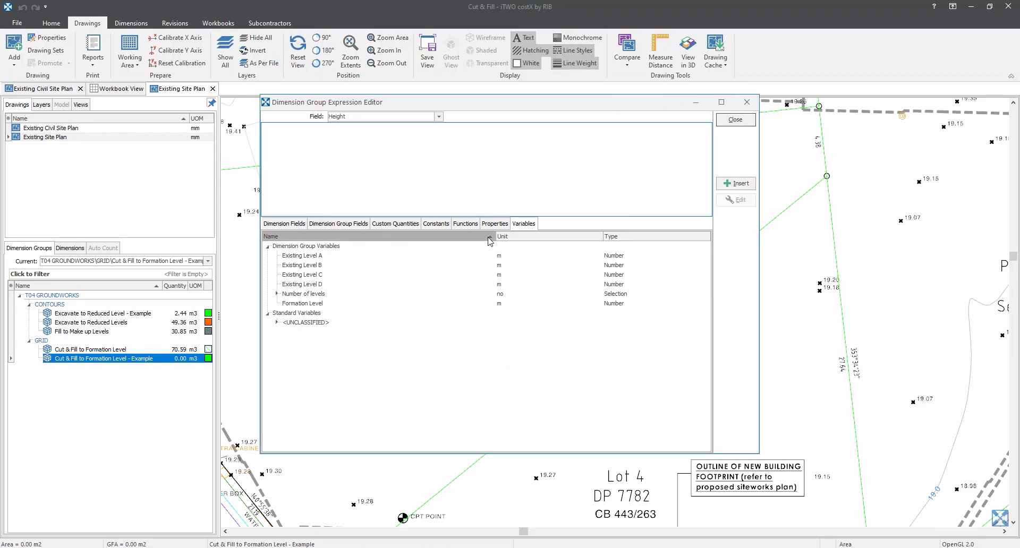
{"action": "left_click", "coordinate": [271, 236]}
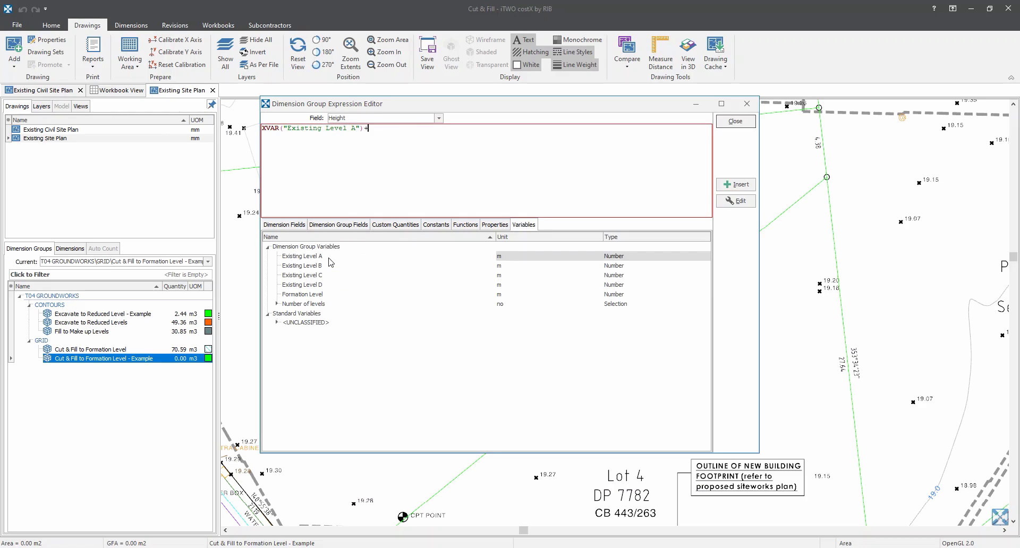
Build the Height expression averaging Existing Levels A–D (D only when IF Number of levels=4) minus Formation Level.
{"action": "double_click", "coordinate": [301, 265]}
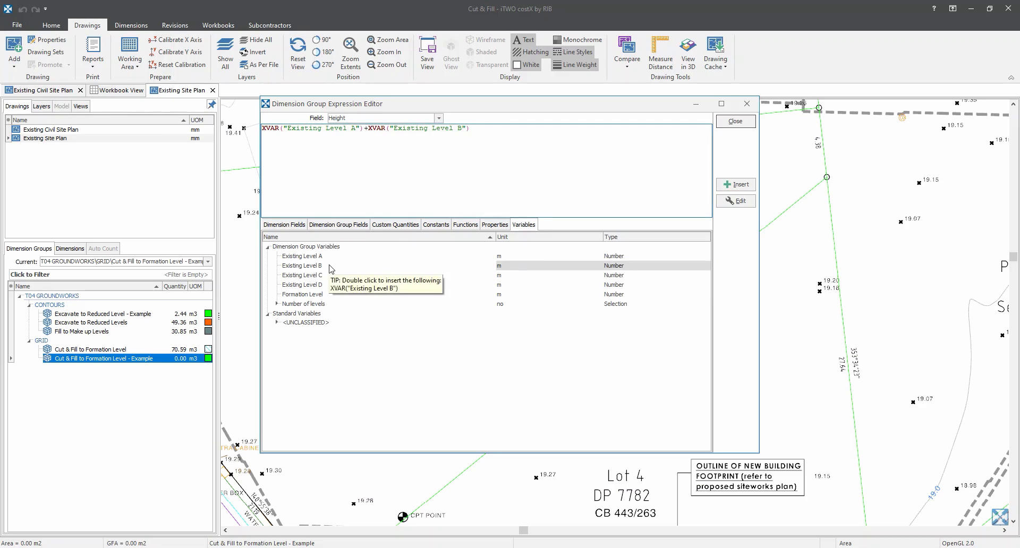
{"action": "type", "text": "+"}
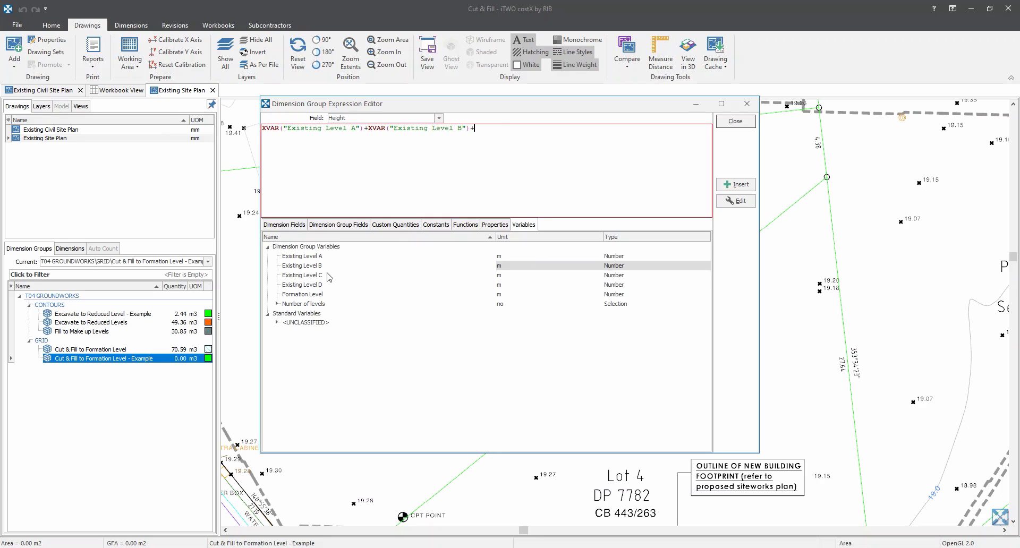
{"action": "double_click", "coordinate": [301, 276]}
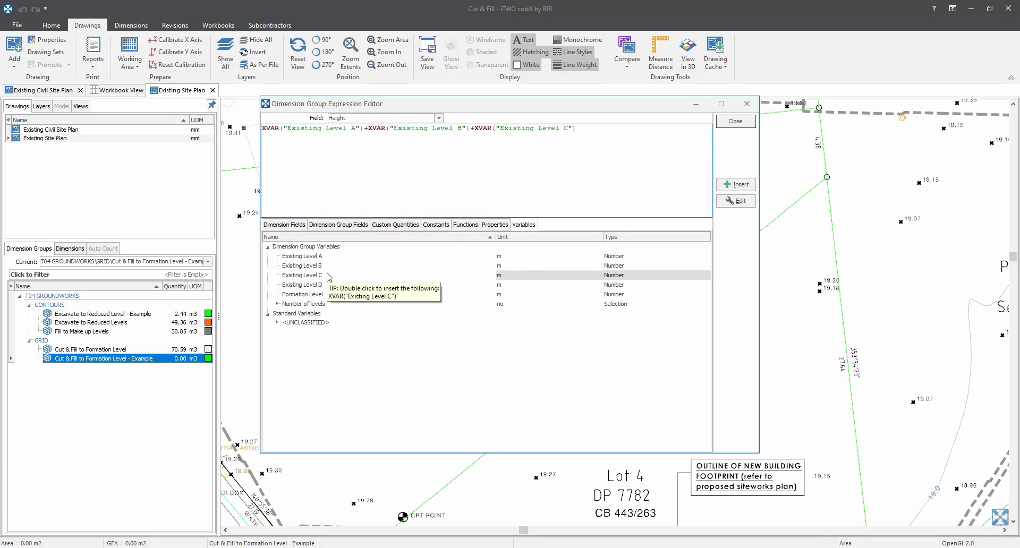
{"action": "type", "text": "+"}
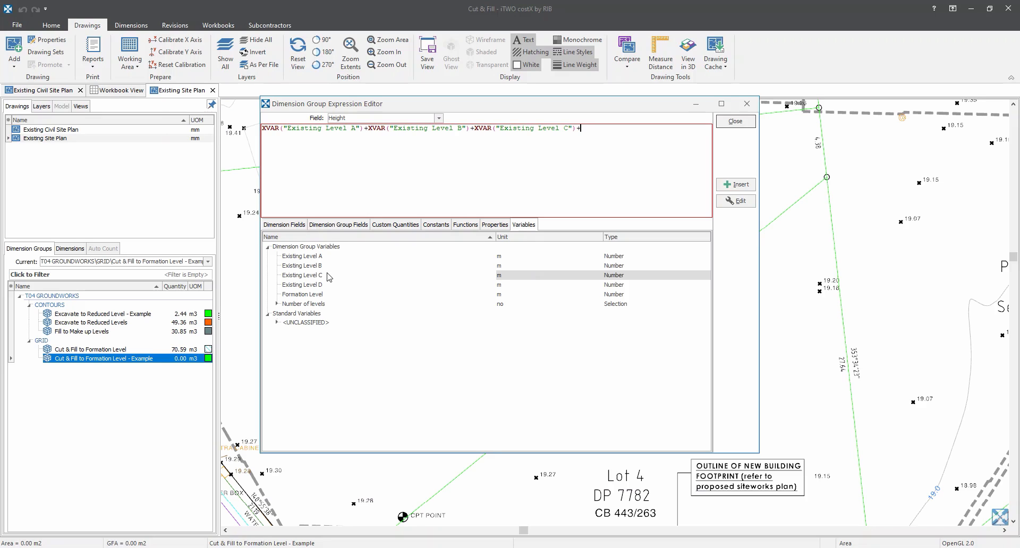
{"action": "type", "text": "IF"}
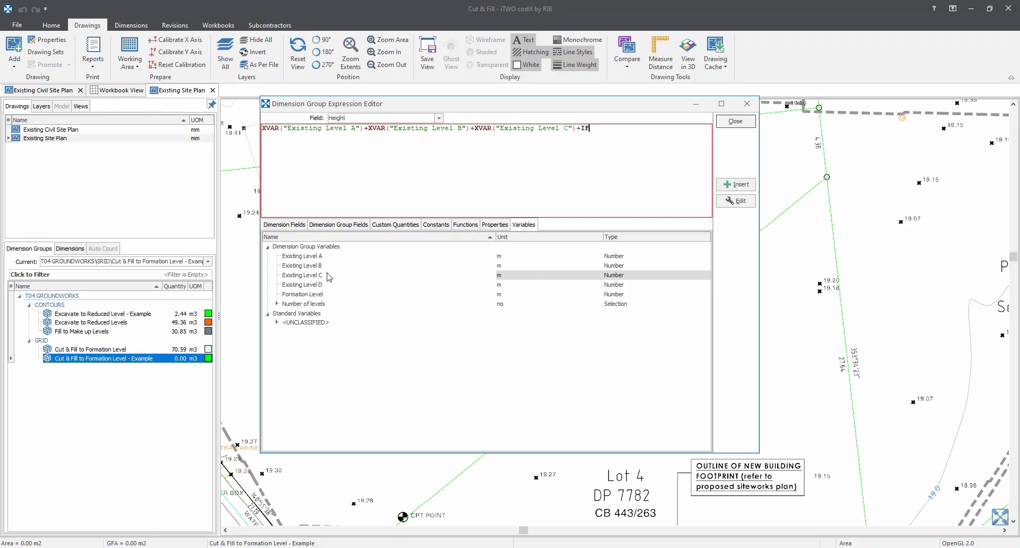
{"action": "type", "text": "("}
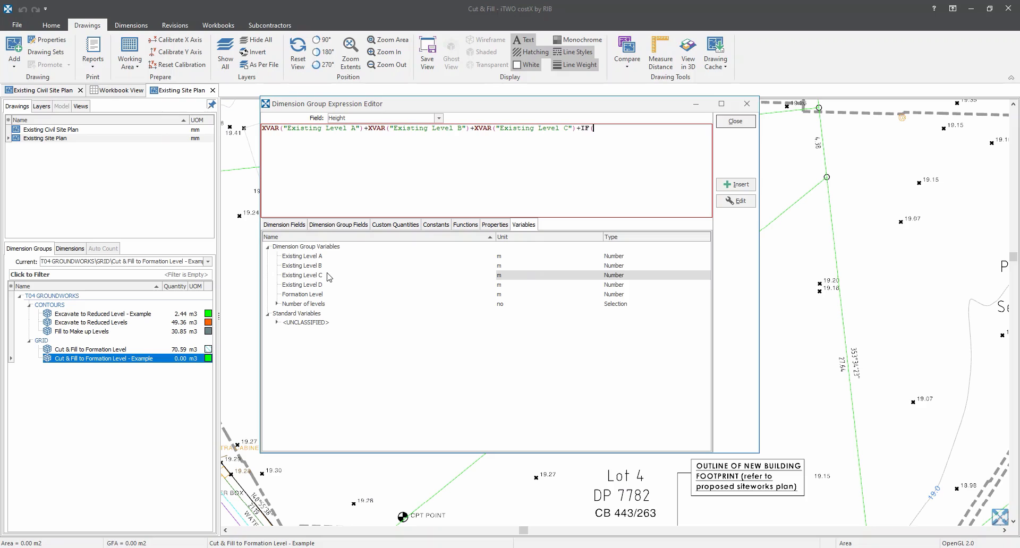
{"action": "mouse_move", "coordinate": [325, 289]}
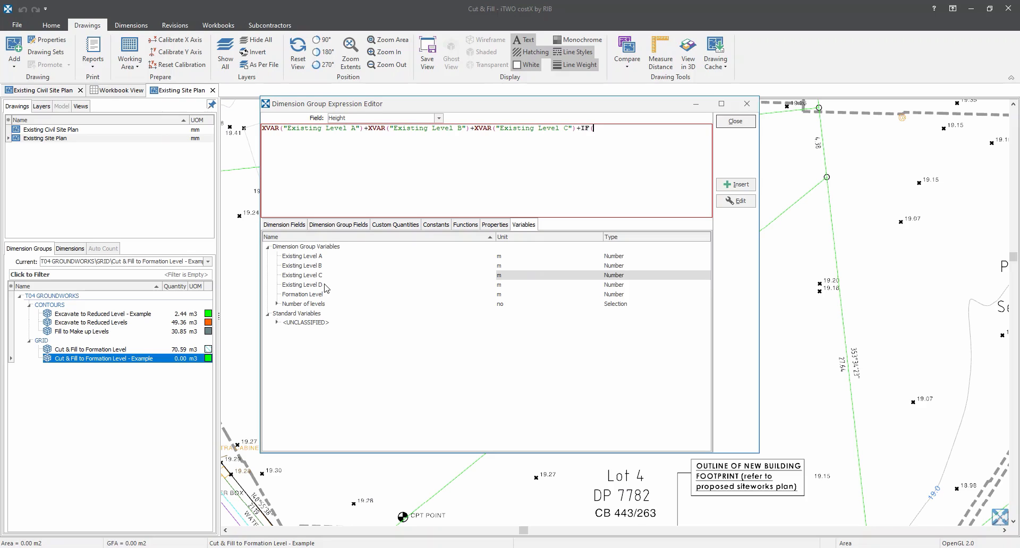
{"action": "mouse_move", "coordinate": [304, 304]}
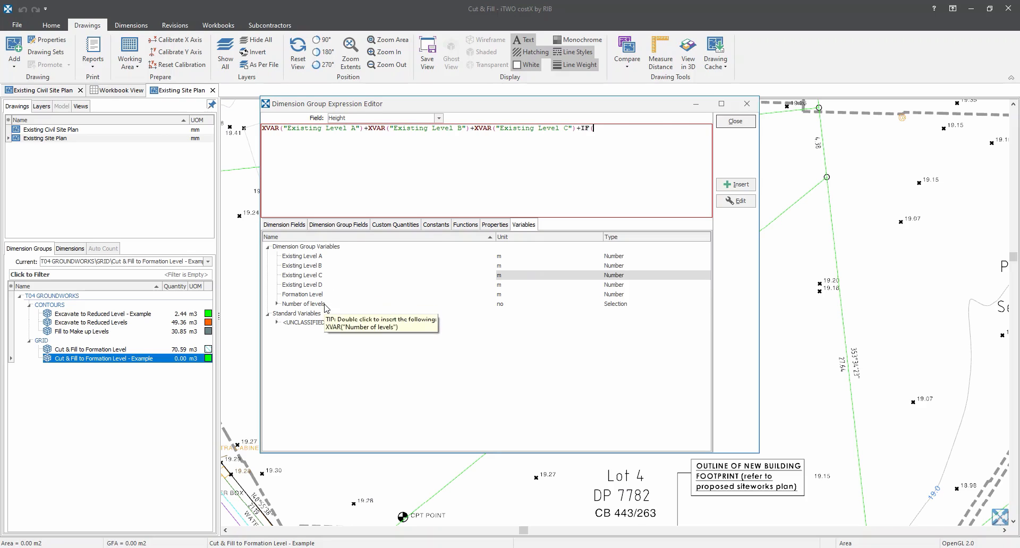
{"action": "double_click", "coordinate": [301, 304]}
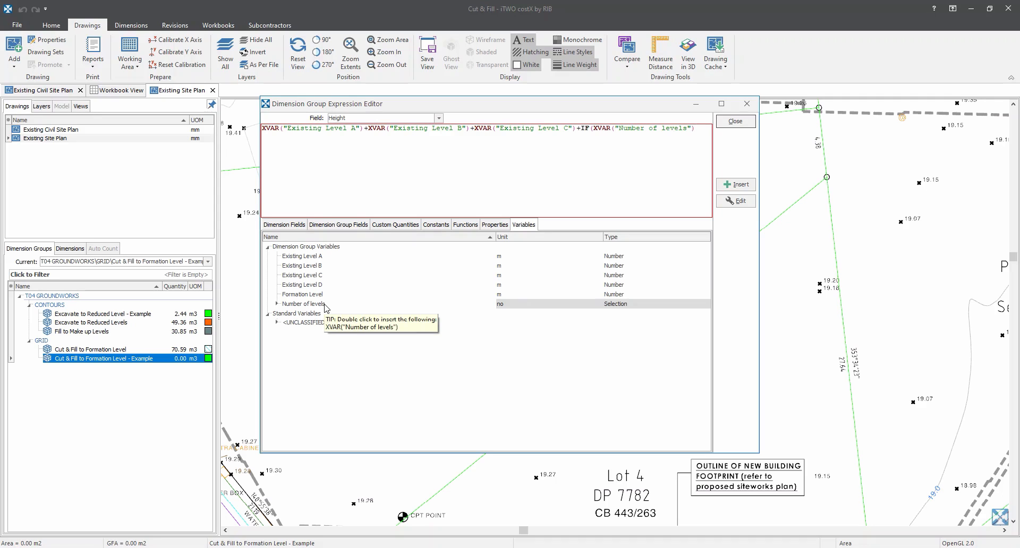
{"action": "type", "text": "=4,"}
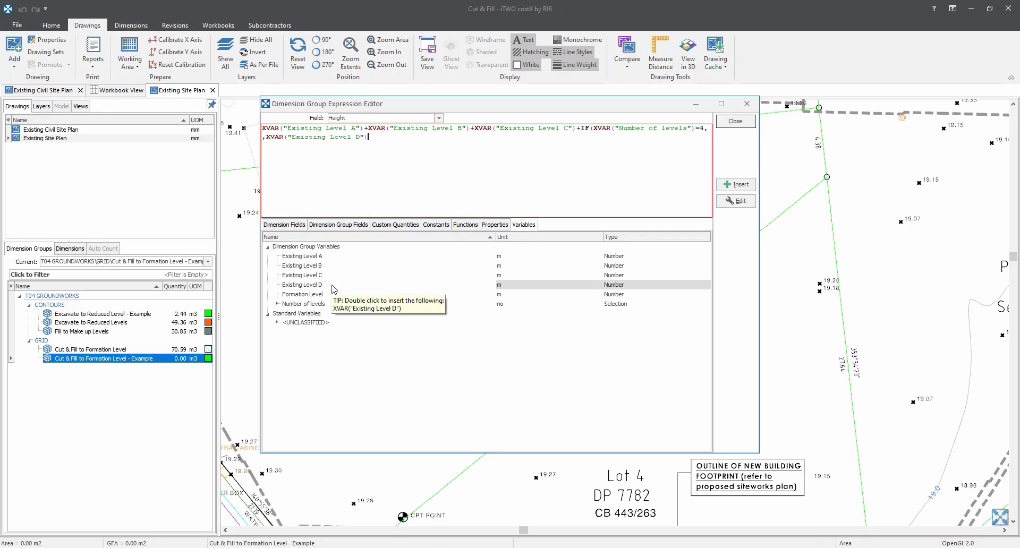
{"action": "type", "text": "0"}
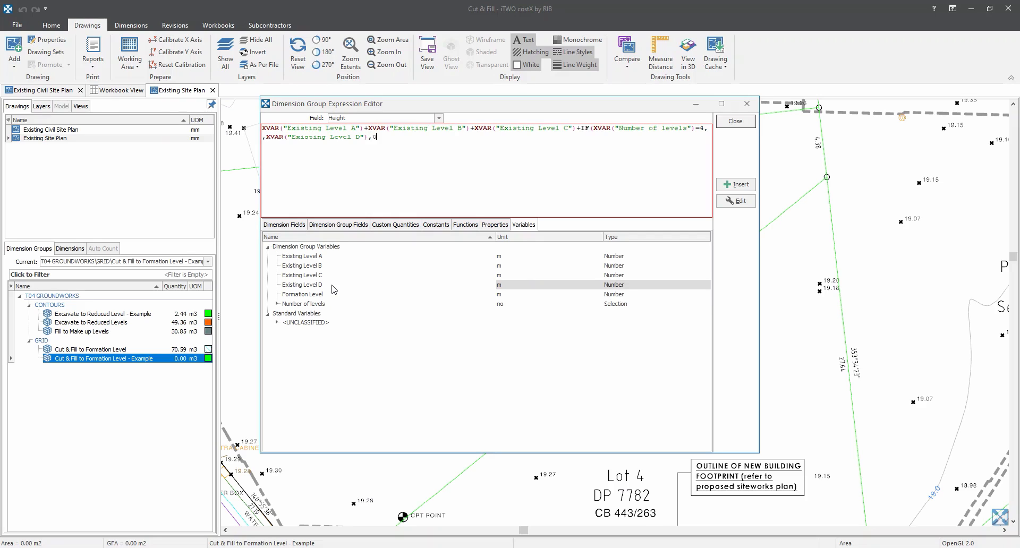
{"action": "type", "text": "))"}
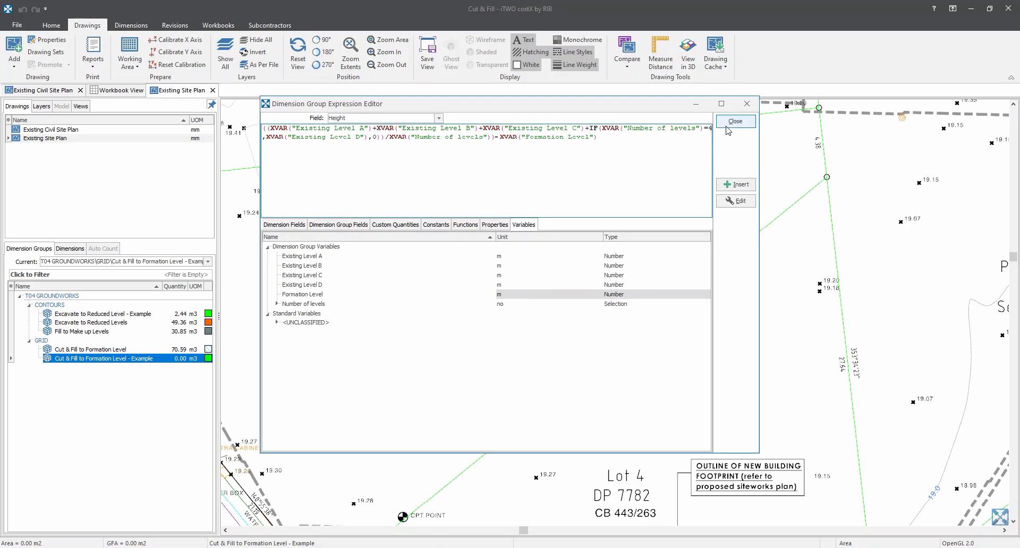
Close the Expression Editor and update the Example group's measured-dimension formulas.
{"action": "left_click", "coordinate": [735, 121]}
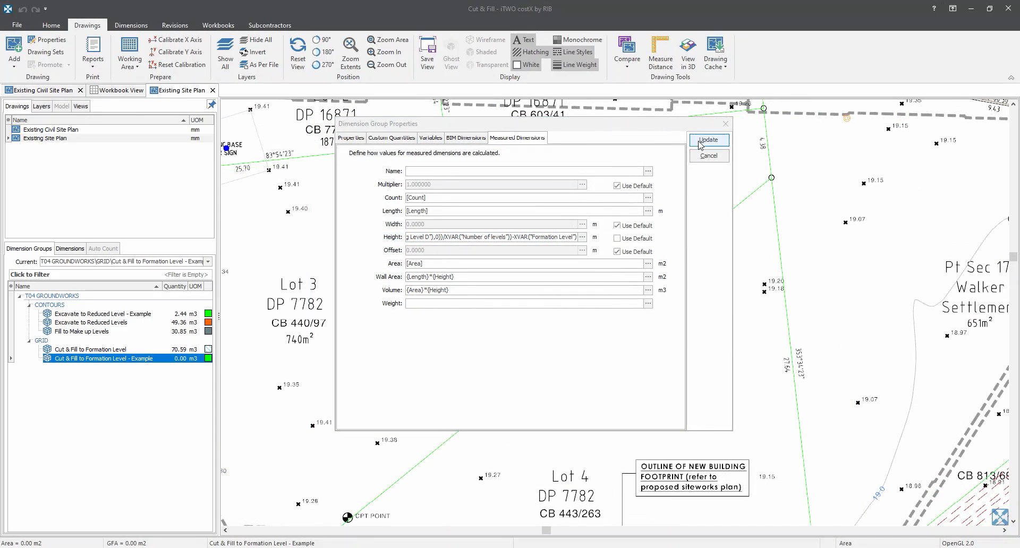
{"action": "left_click", "coordinate": [708, 140]}
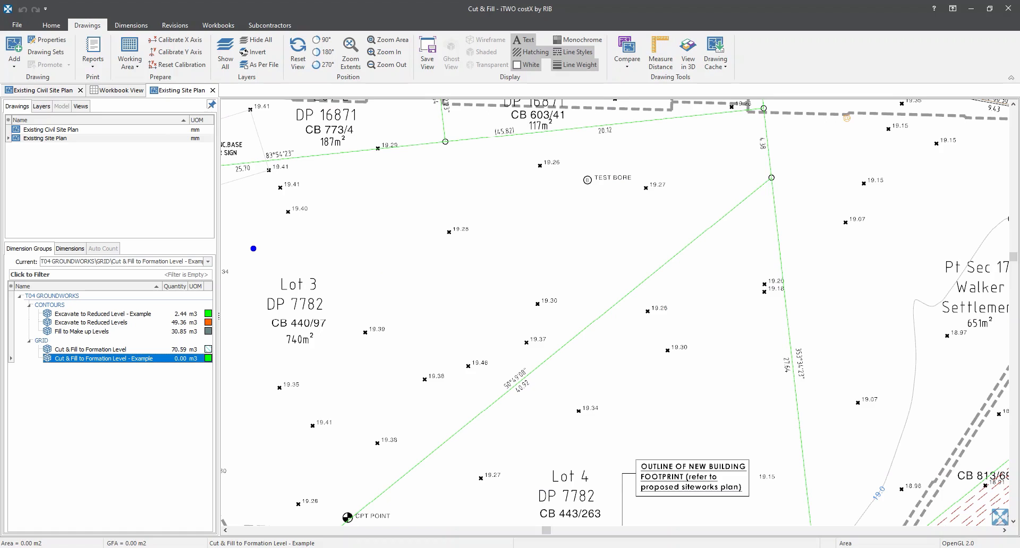
Switch to the Dimensions ribbon commands.
{"action": "left_click", "coordinate": [131, 25]}
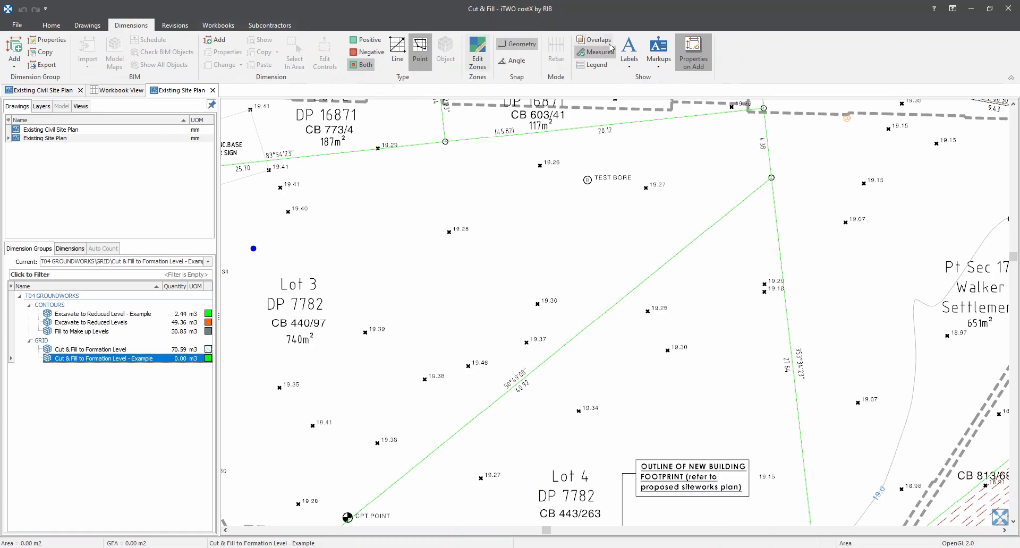
{"action": "mouse_move", "coordinate": [693, 52]}
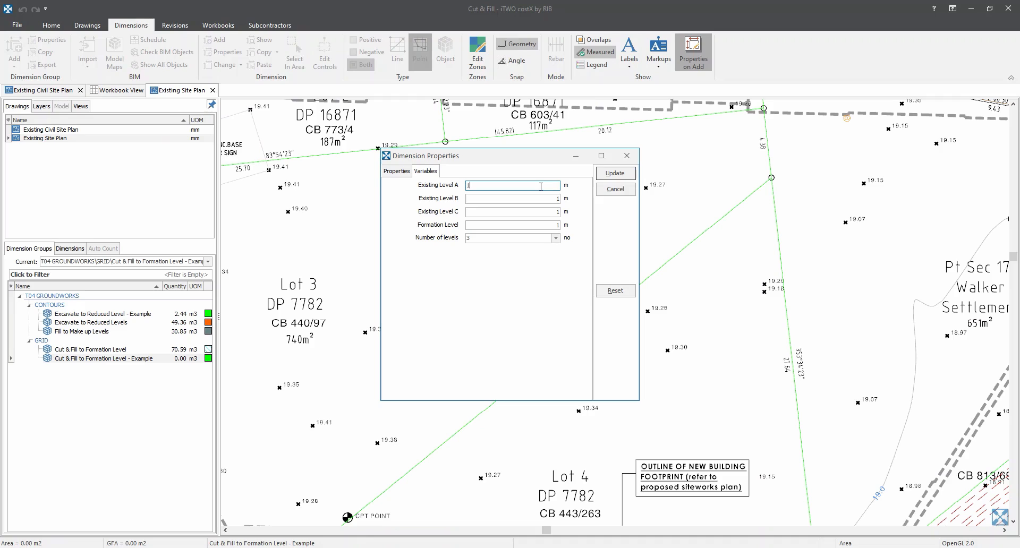
Apply 4 levels (19.28, 19.3, 19.37, 19.46) and formation level 19.2 to the first area.
{"action": "left_click", "coordinate": [511, 238]}
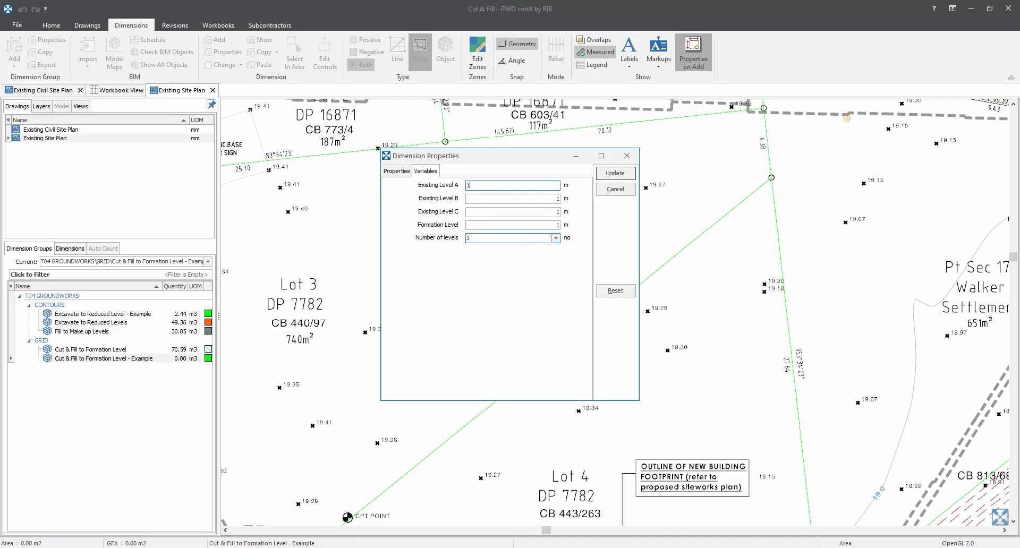
{"action": "left_click", "coordinate": [554, 237]}
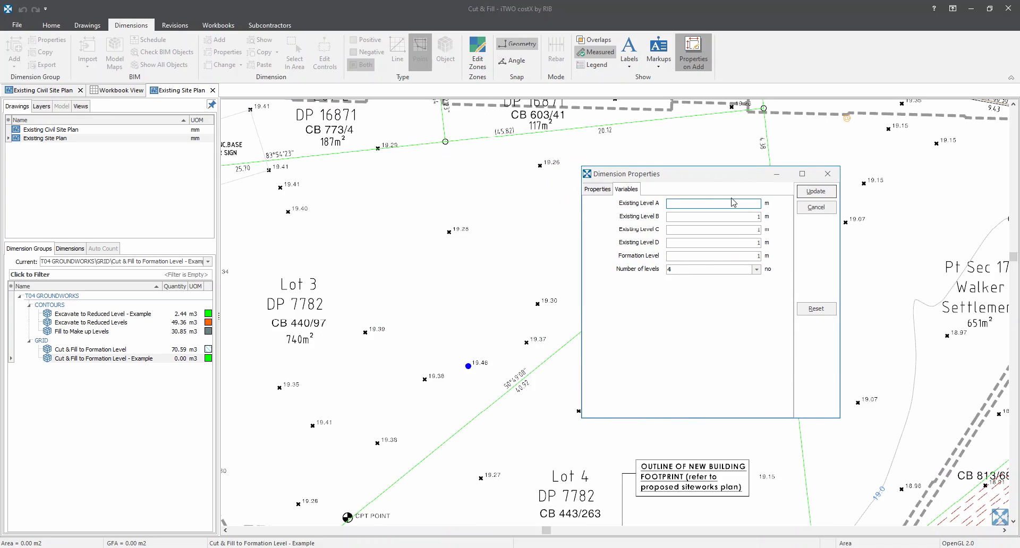
{"action": "type", "text": "19.28"}
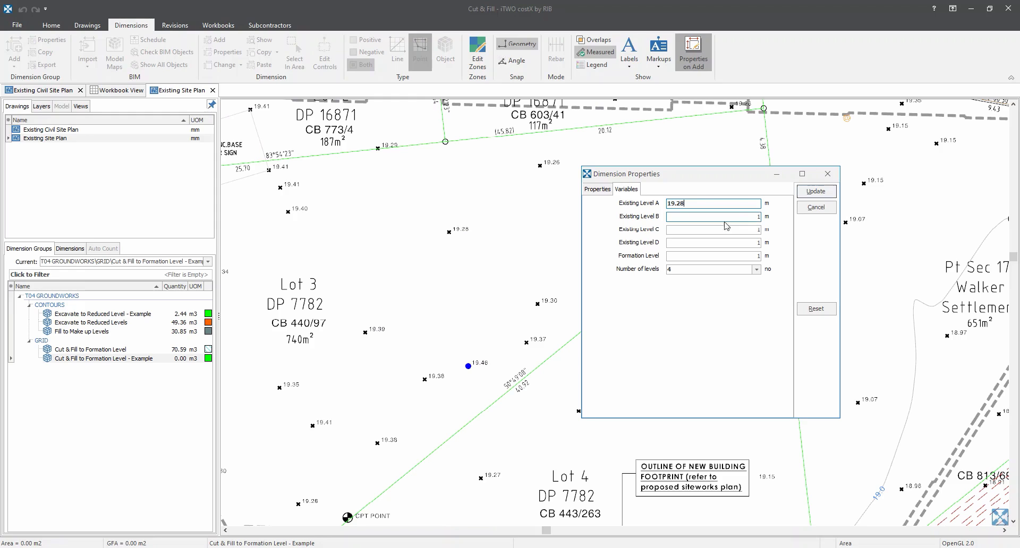
{"action": "left_click", "coordinate": [712, 215]}
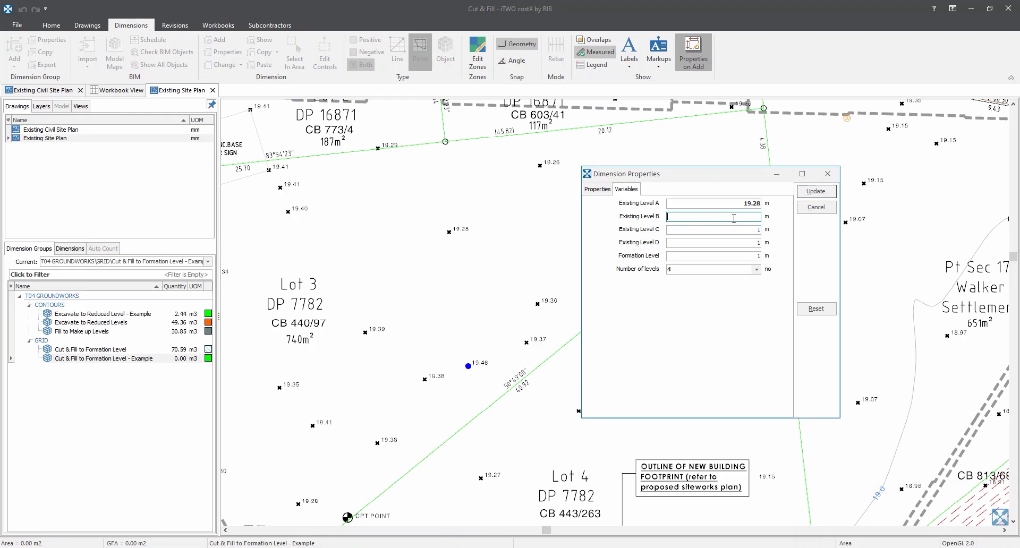
{"action": "type", "text": "19.3"}
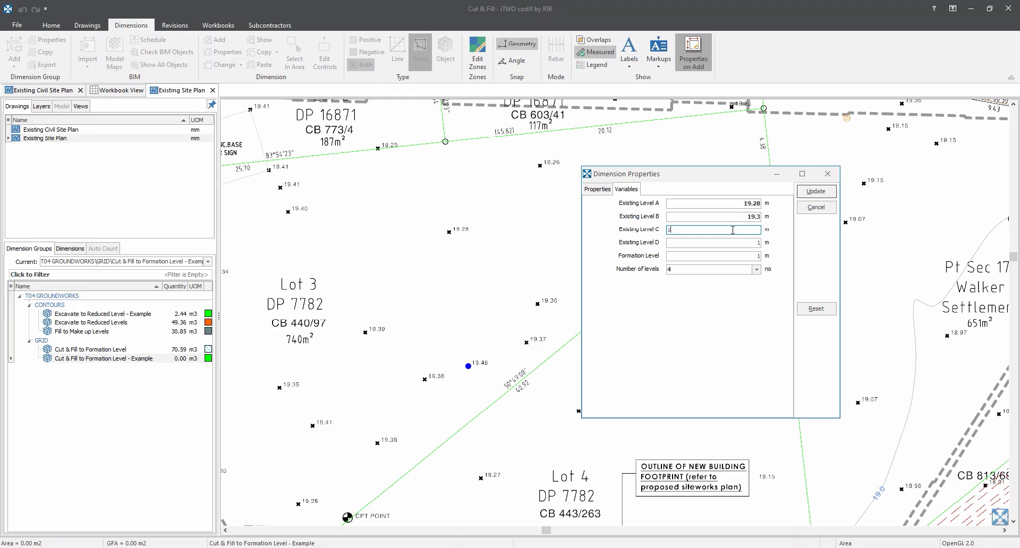
{"action": "type", "text": "19.37"}
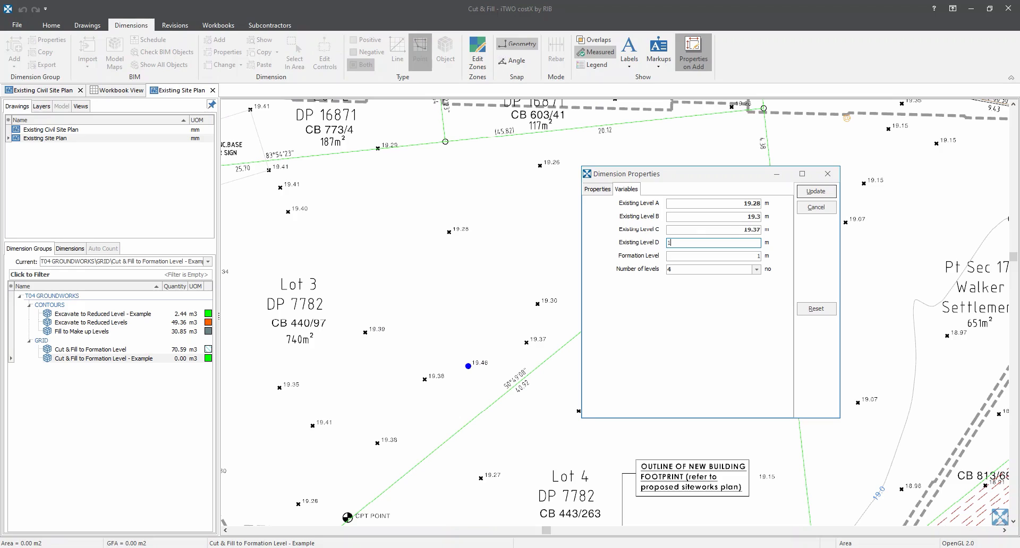
{"action": "type", "text": "9.46"}
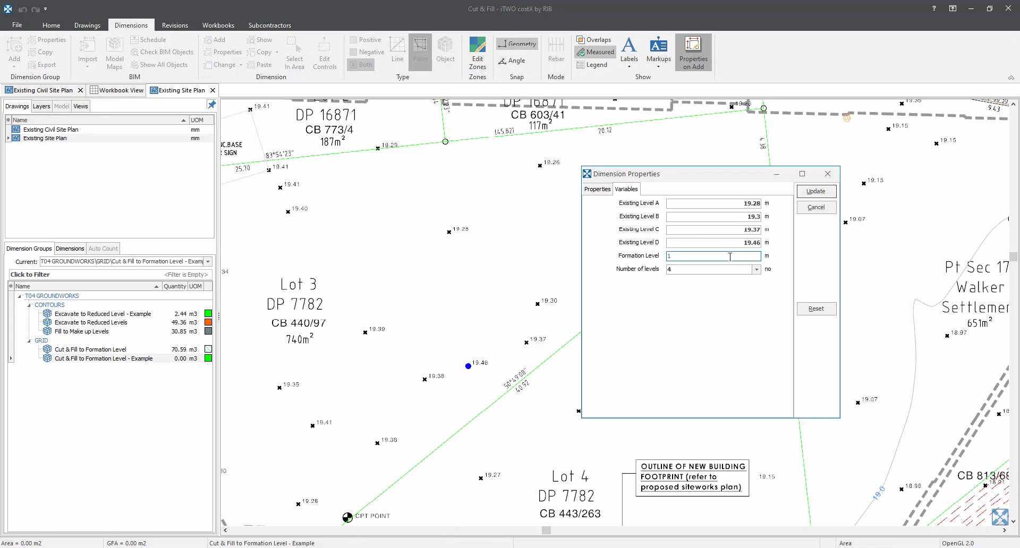
{"action": "type", "text": "9.2"}
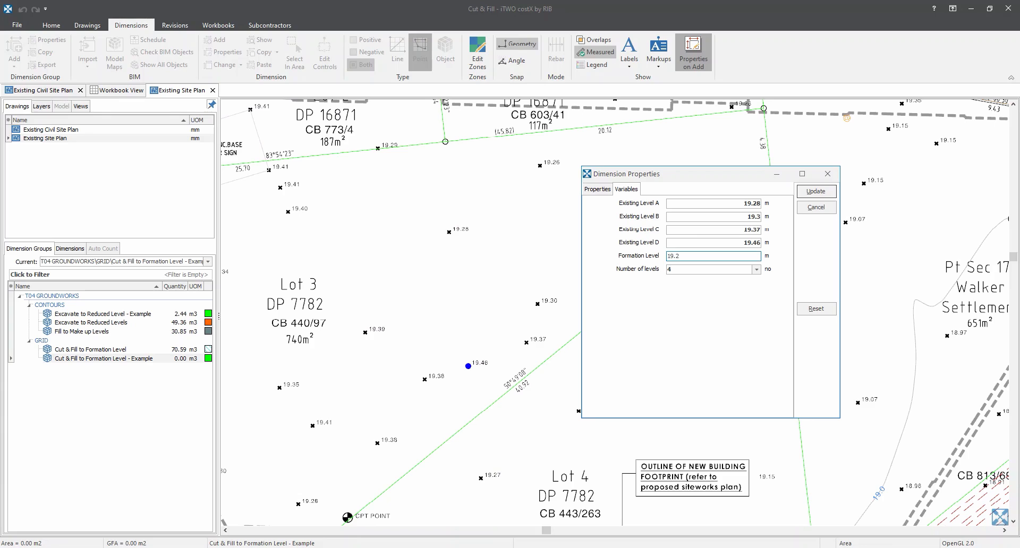
{"action": "left_click", "coordinate": [712, 256]}
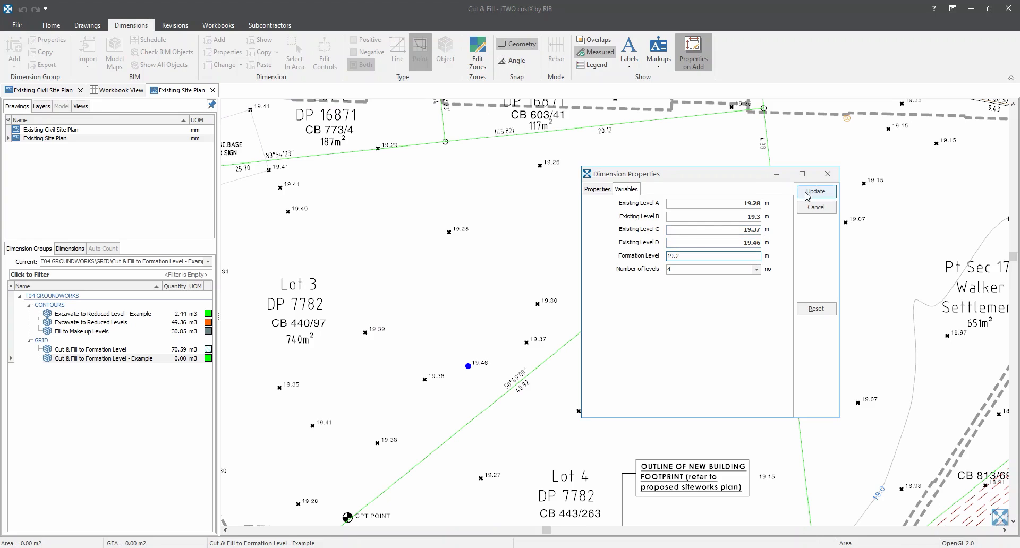
{"action": "left_click", "coordinate": [816, 192]}
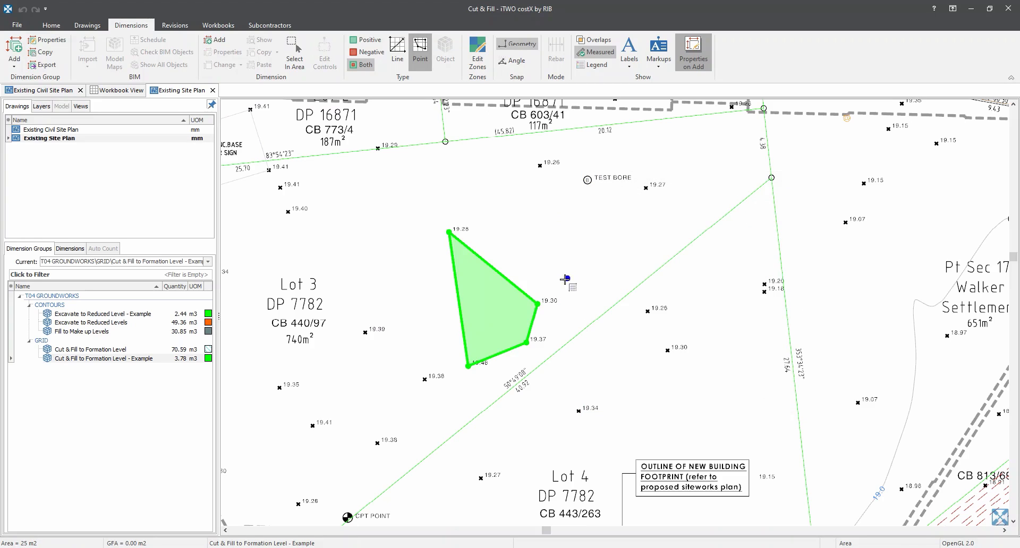
Begin a second area takeoff at the 19.39 spot level.
{"action": "left_click", "coordinate": [495, 303]}
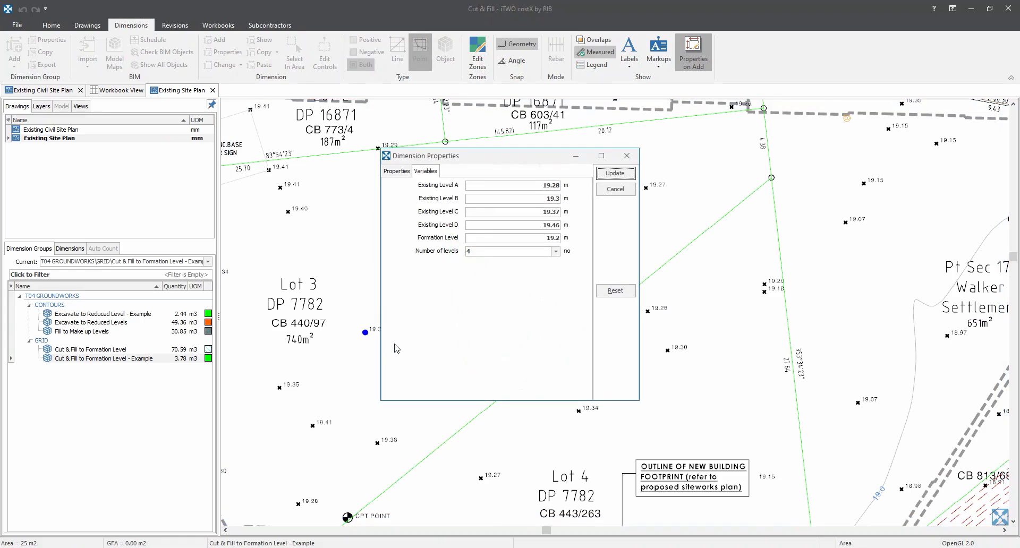
Apply 3 levels (19.39, 19.38, 19.46) to the second triangular area, raising the group to 4.95 m3.
{"action": "left_click", "coordinate": [510, 252]}
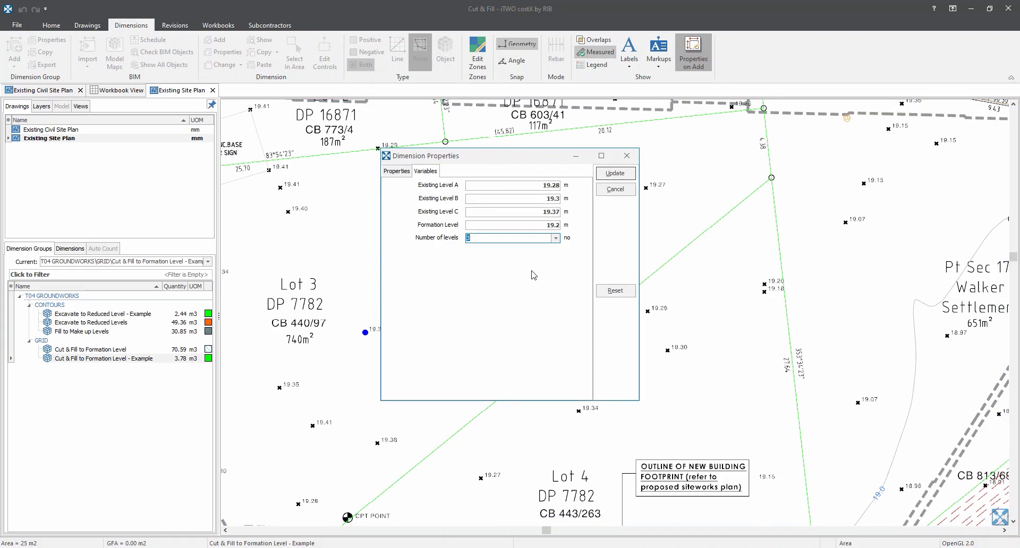
{"action": "left_click", "coordinate": [512, 185]}
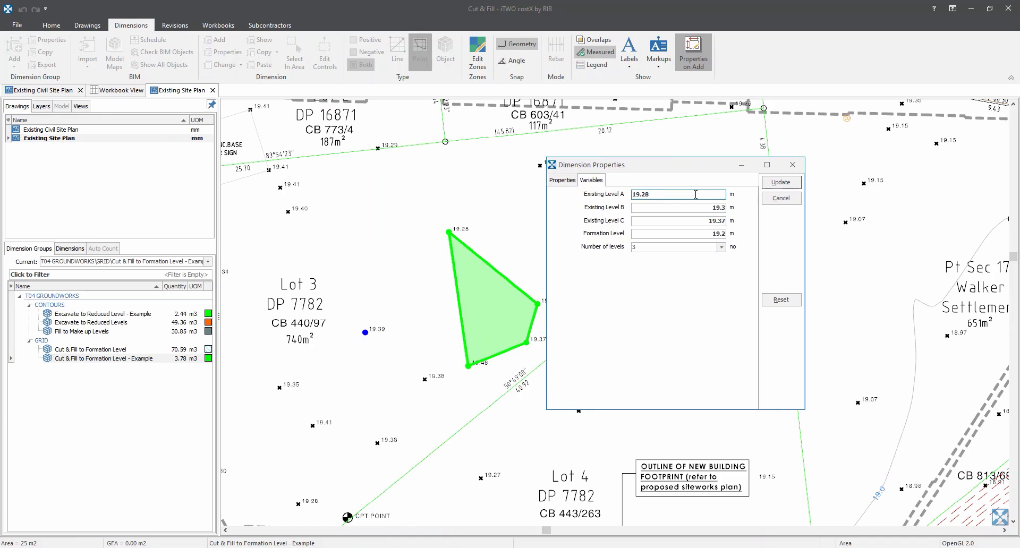
{"action": "type", "text": "19.2"}
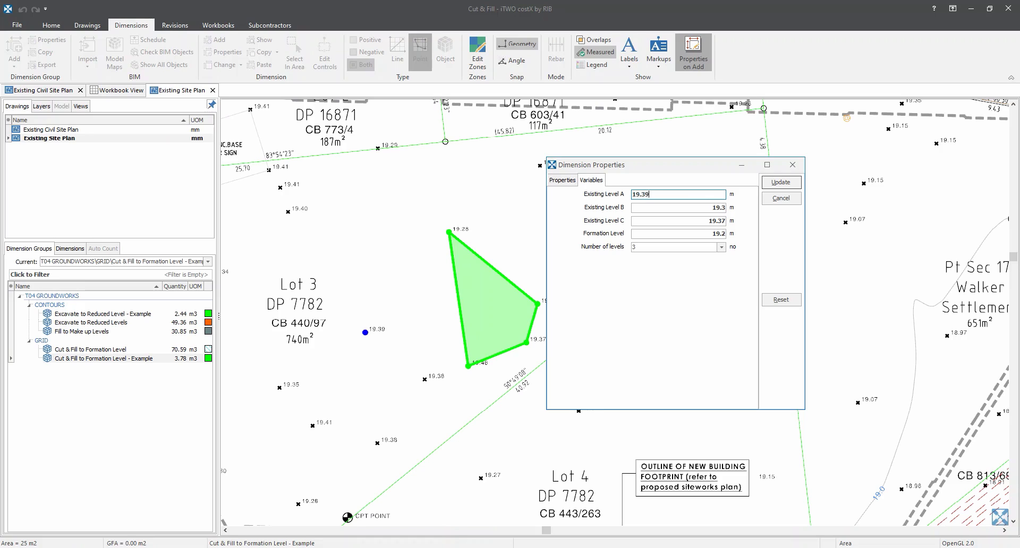
{"action": "left_click", "coordinate": [678, 206]}
{"action": "type", "text": "8"}
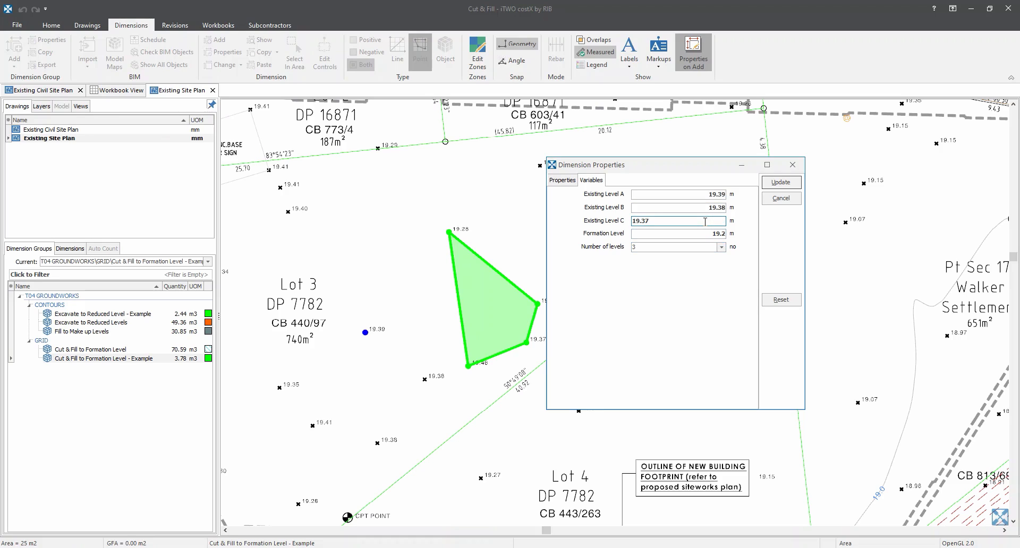
{"action": "type", "text": "19.46"}
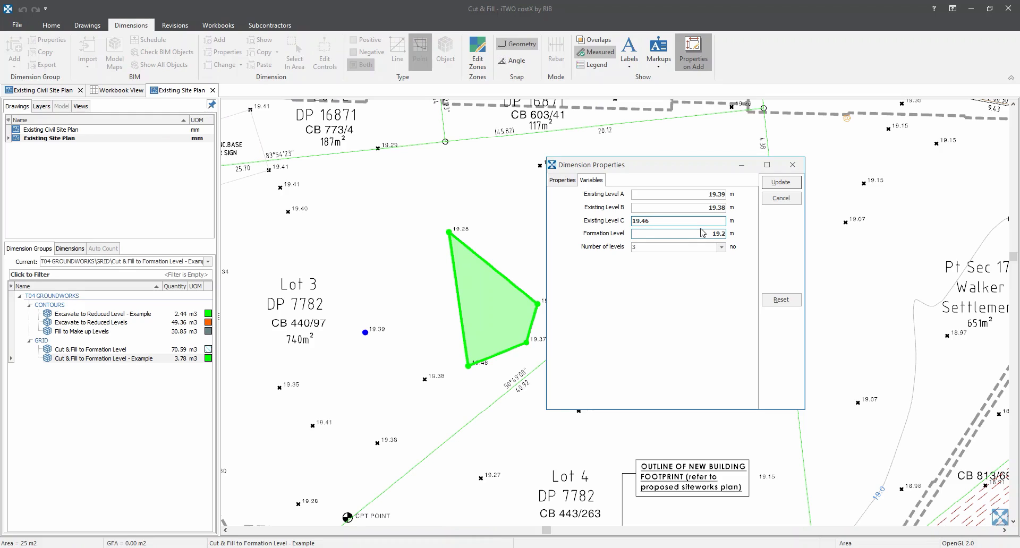
{"action": "left_click", "coordinate": [677, 233]}
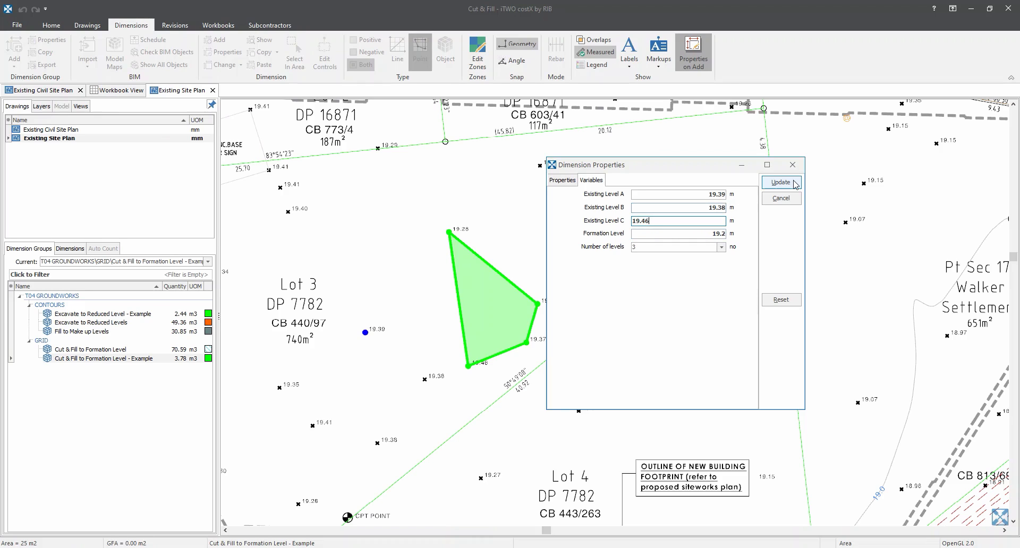
{"action": "left_click", "coordinate": [780, 182]}
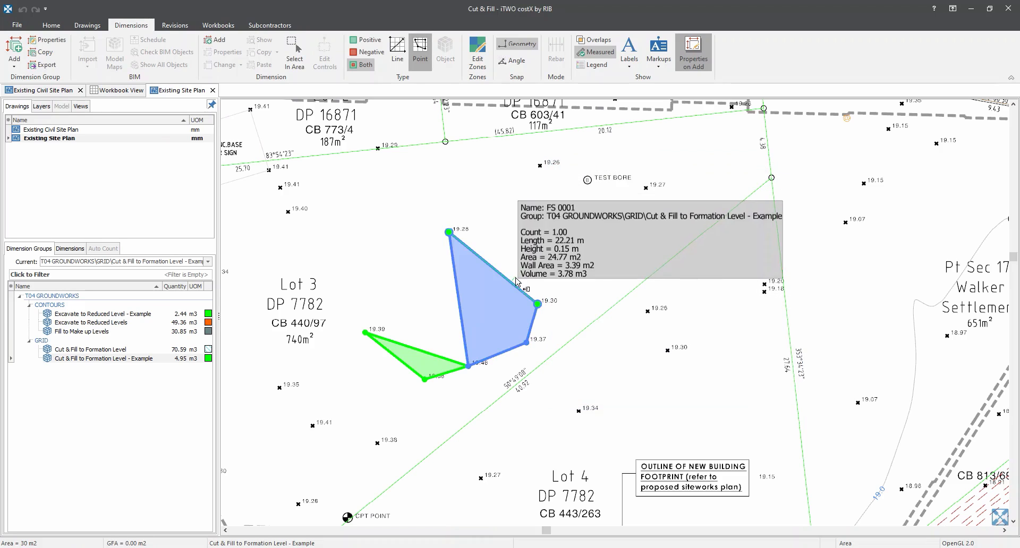
Select the Example group, then the Cut & Fill to Formation Level group showing 70.59 m3.
{"action": "left_click", "coordinate": [423, 365]}
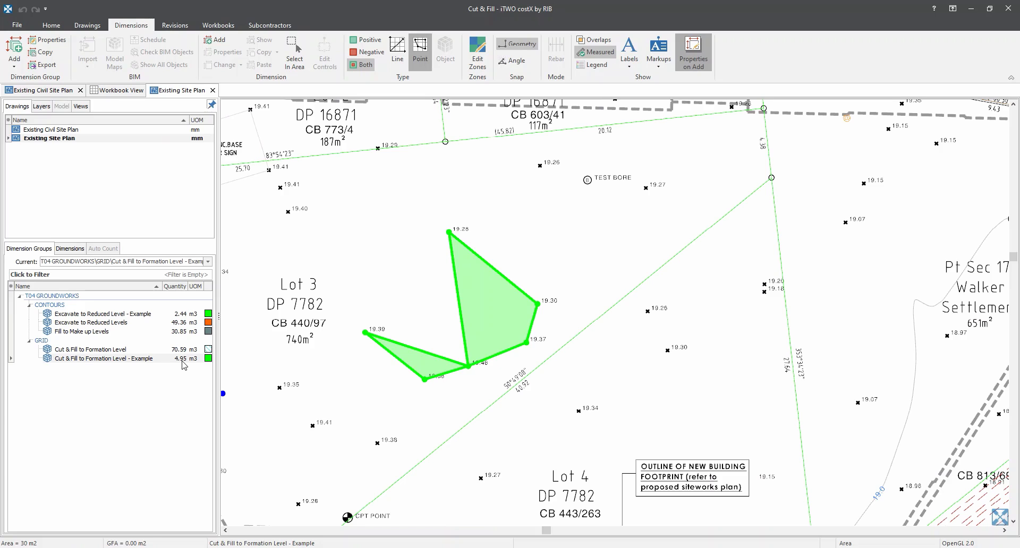
{"action": "left_click", "coordinate": [90, 359]}
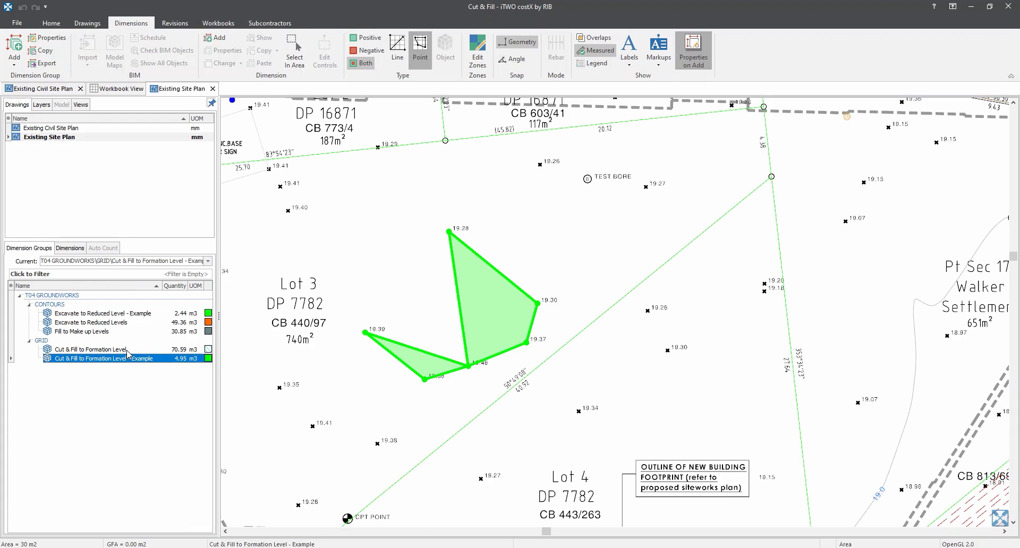
{"action": "left_click", "coordinate": [88, 349]}
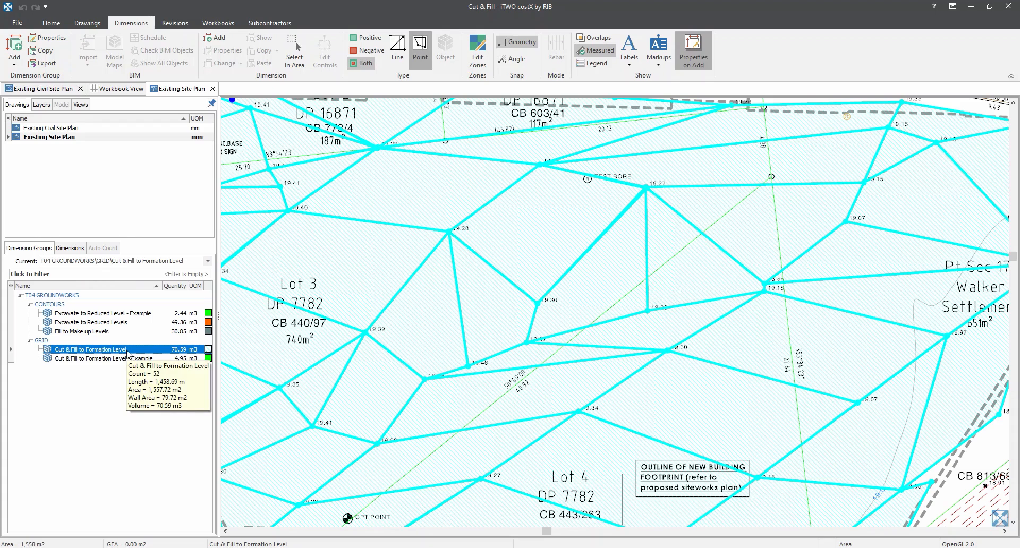